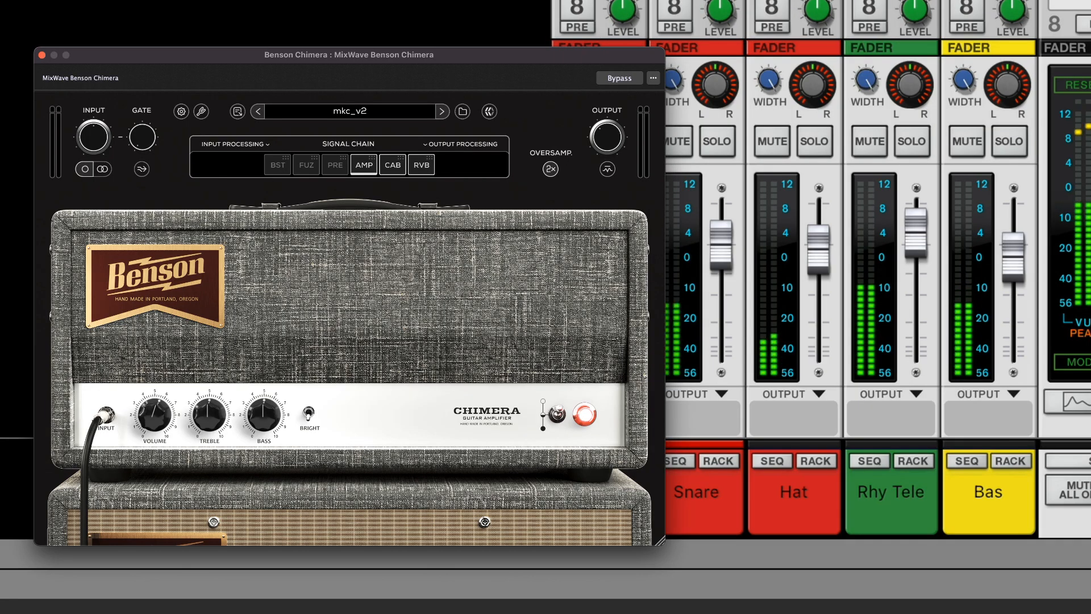
# Switch the Chimera to its cabinet and microphone view with the Neutron 4 Equalizer window showing.
pyautogui.click(391, 165)
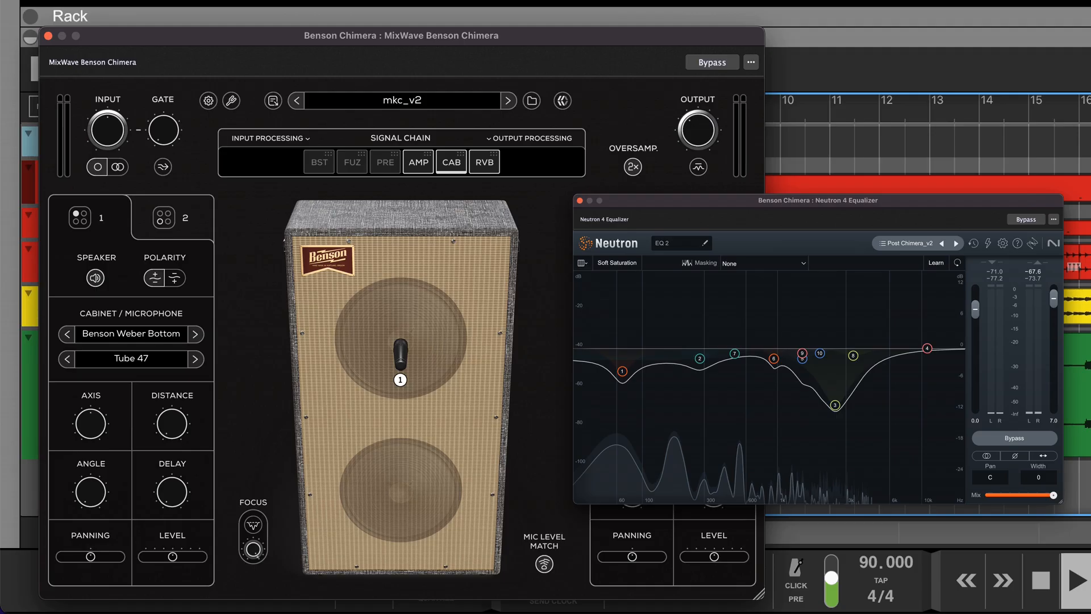
pyautogui.click(791, 112)
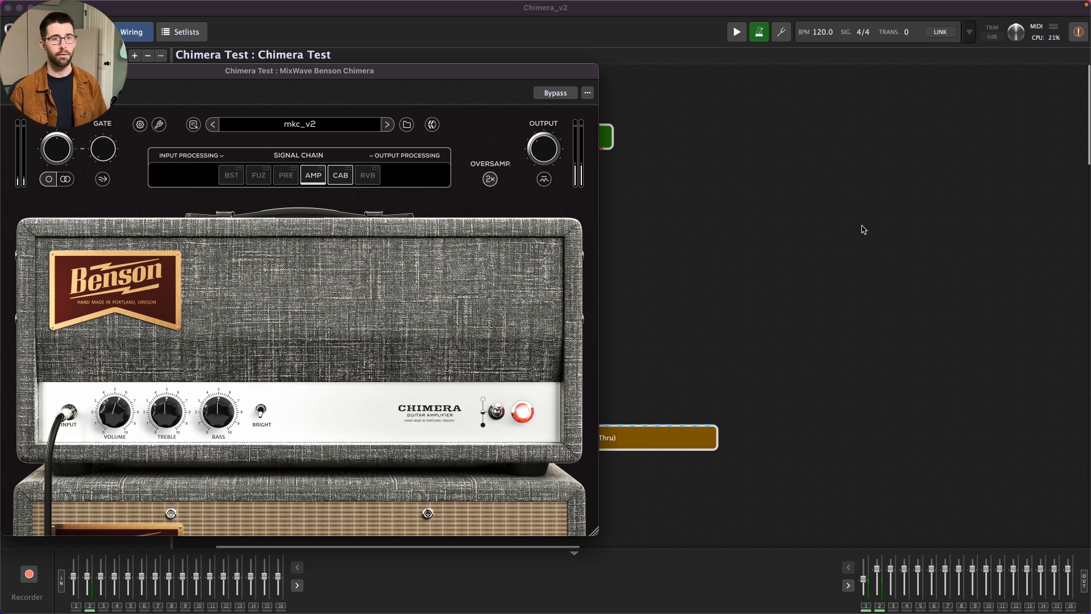
pyautogui.click(339, 175)
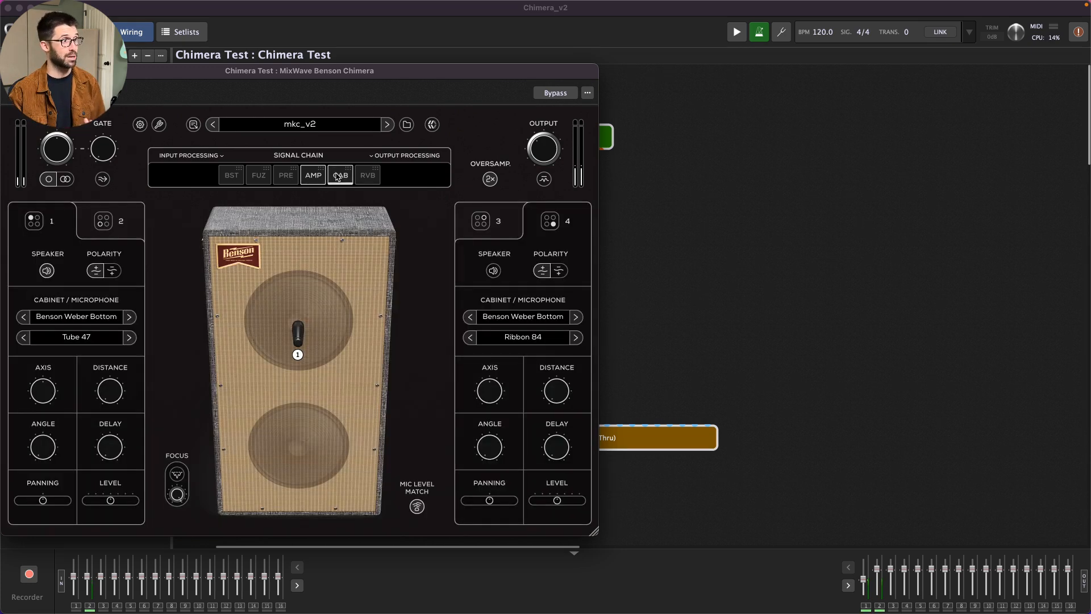
pyautogui.click(76, 316)
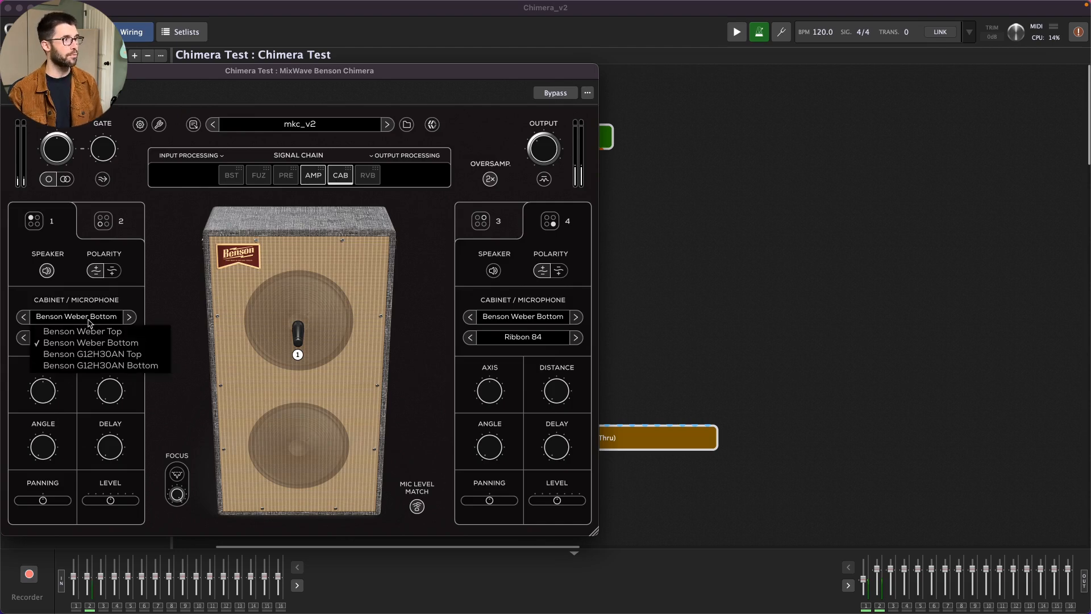
pyautogui.click(91, 338)
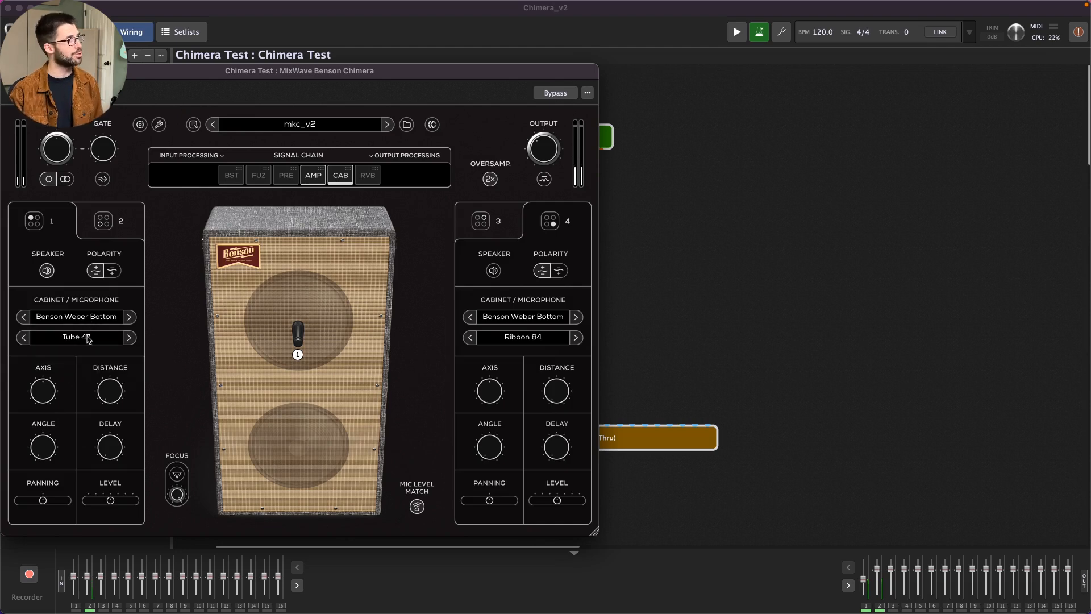
pyautogui.click(77, 337)
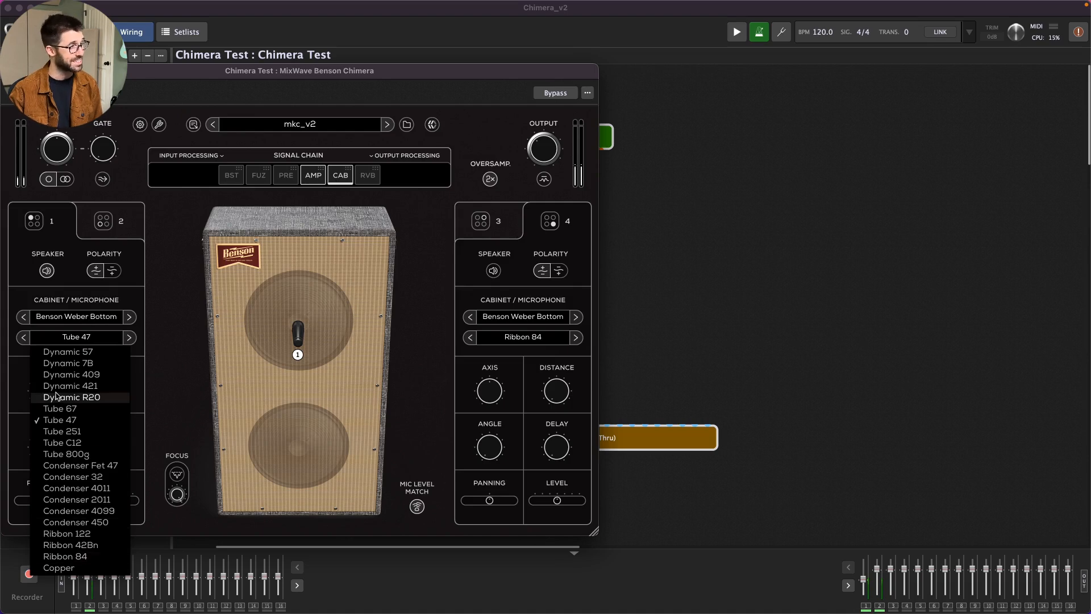
pyautogui.click(72, 419)
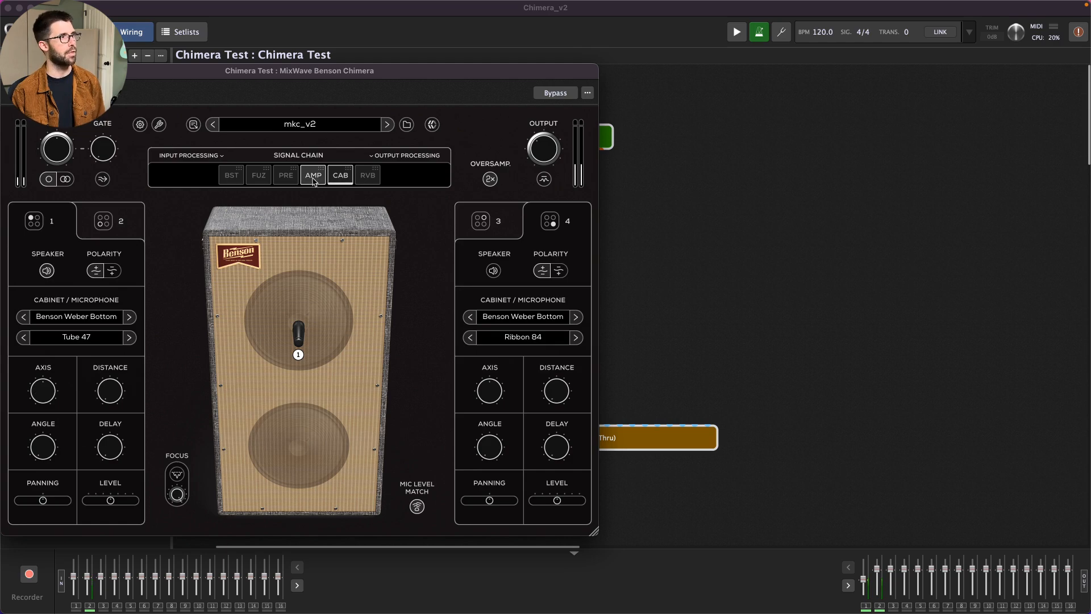
pyautogui.click(313, 175)
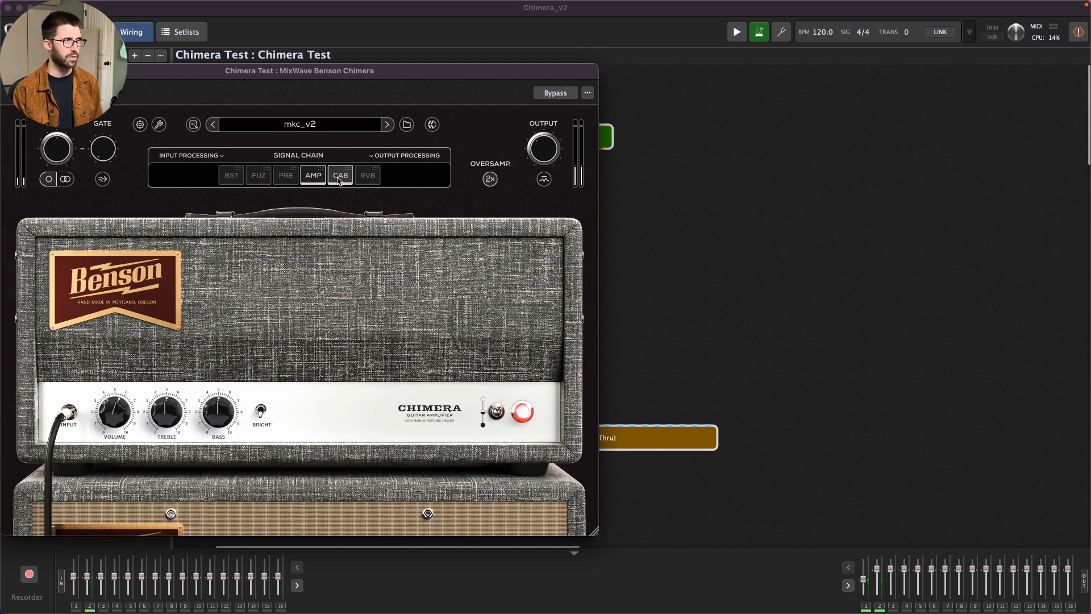
pyautogui.click(340, 175)
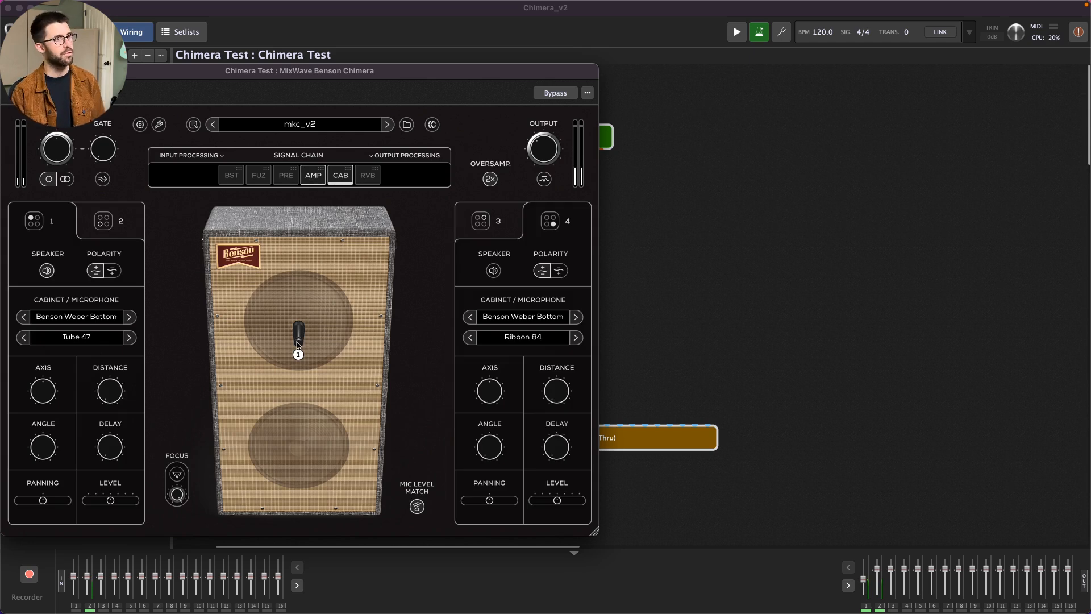
pyautogui.moveTo(662, 183)
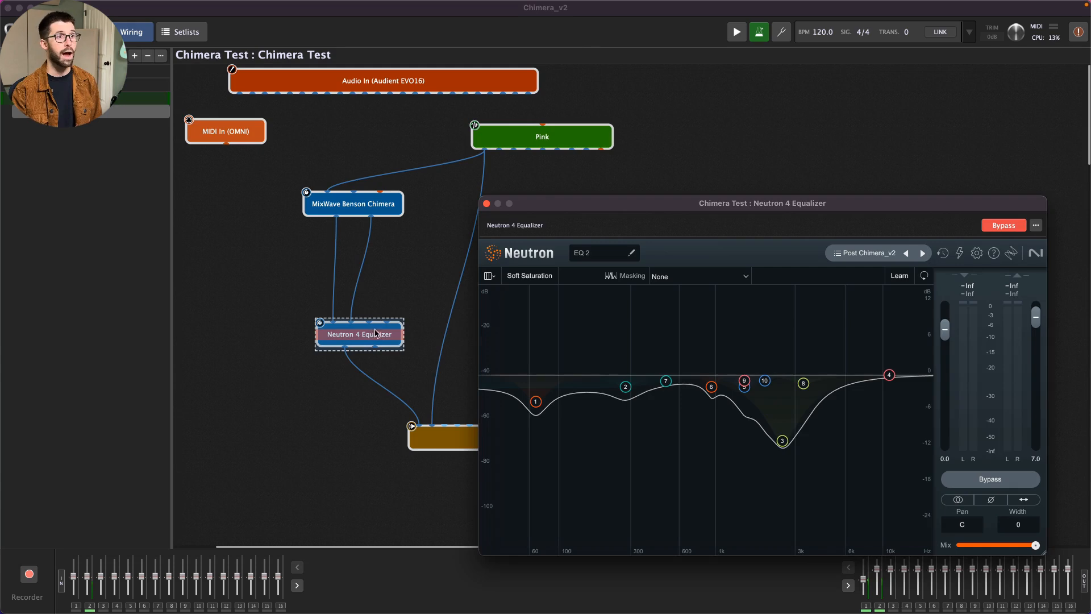
# Close the Neutron 4 Equalizer window, leaving only the Chimera Test wiring view.
pyautogui.click(485, 204)
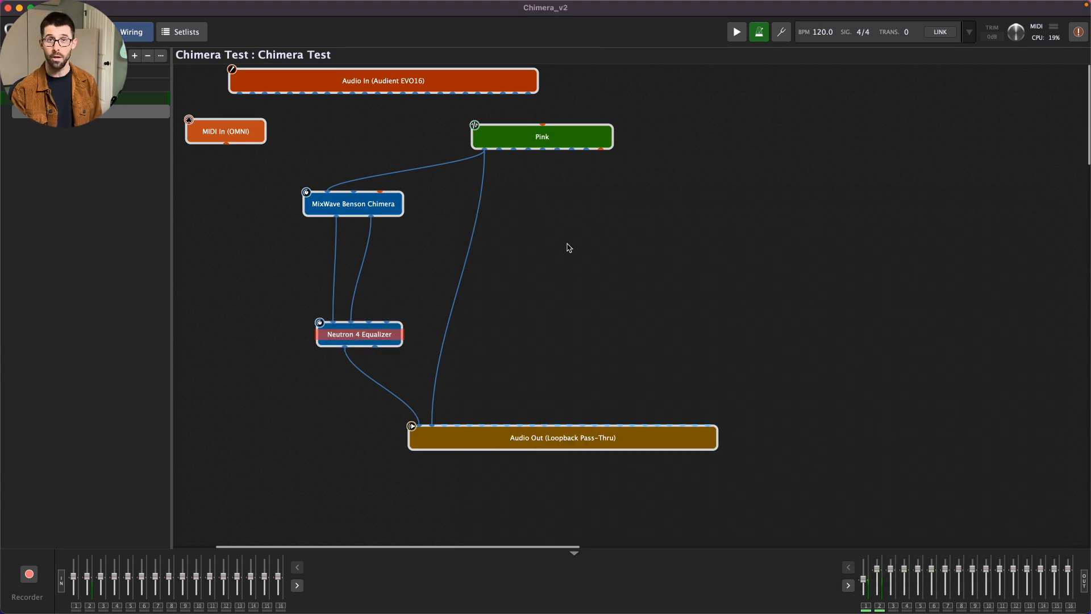
pyautogui.moveTo(359, 204)
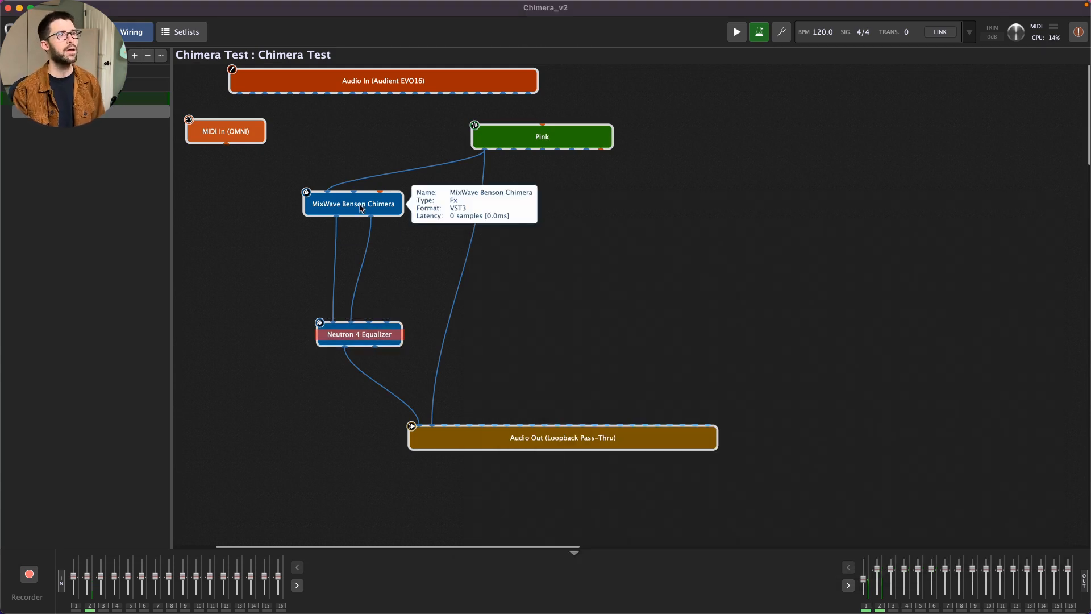
pyautogui.moveTo(566, 167)
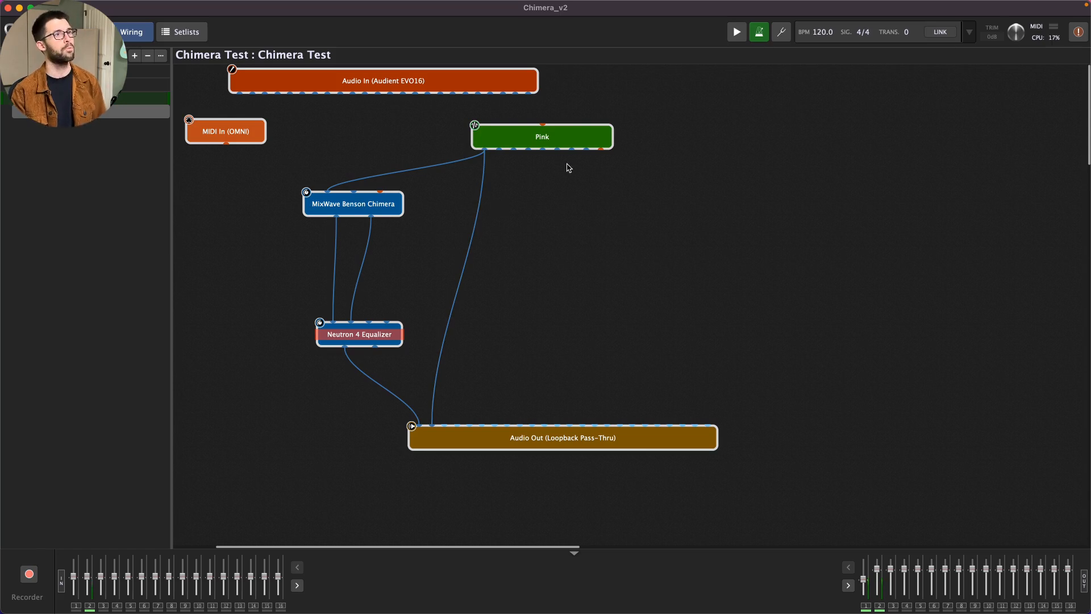
pyautogui.moveTo(356, 209)
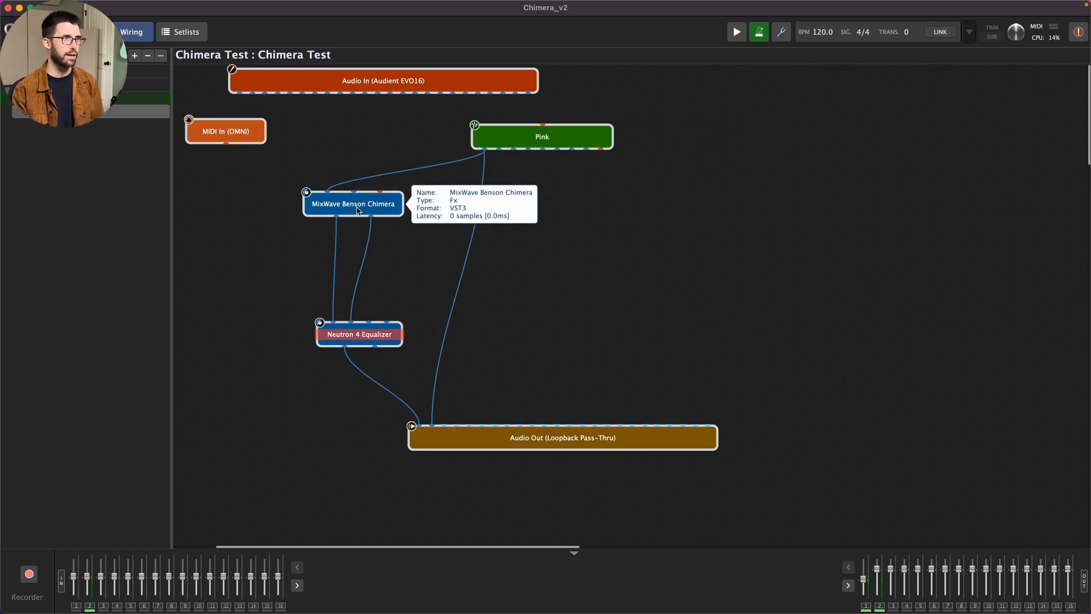
pyautogui.moveTo(429, 398)
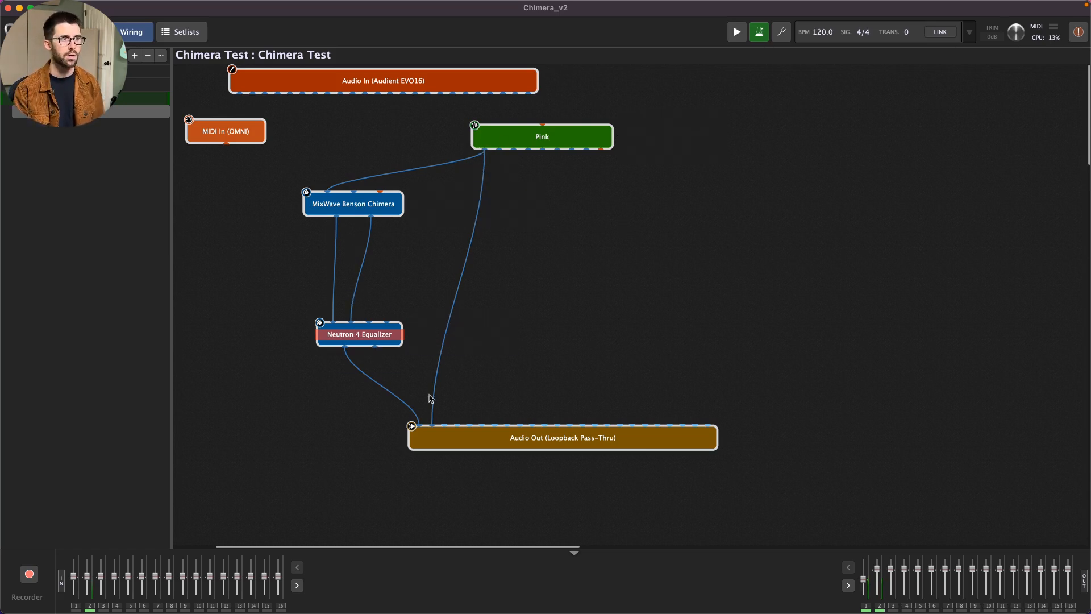
pyautogui.moveTo(543, 381)
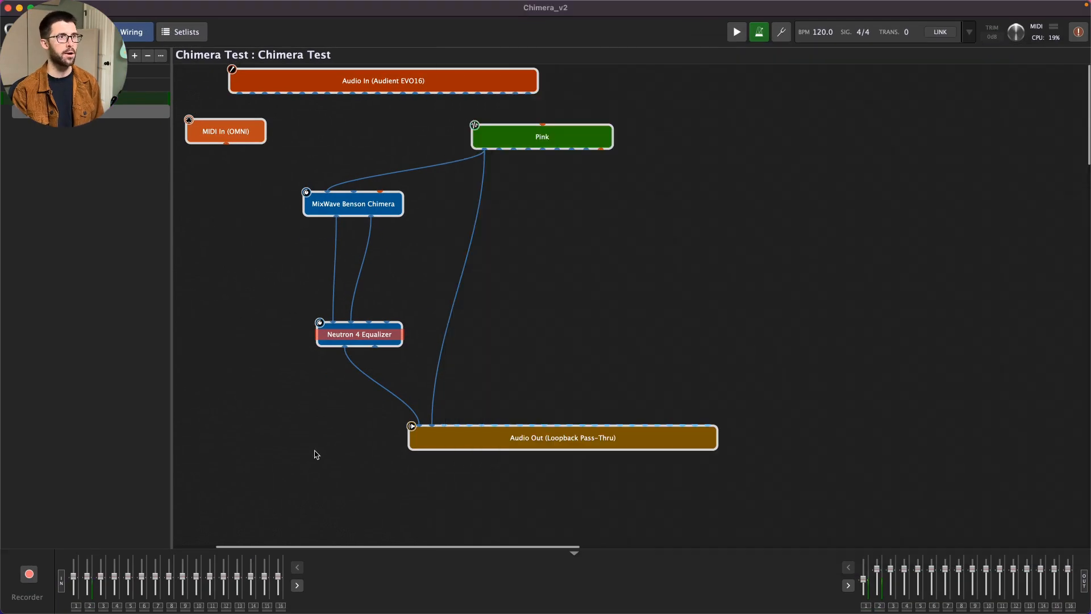
pyautogui.moveTo(438, 413)
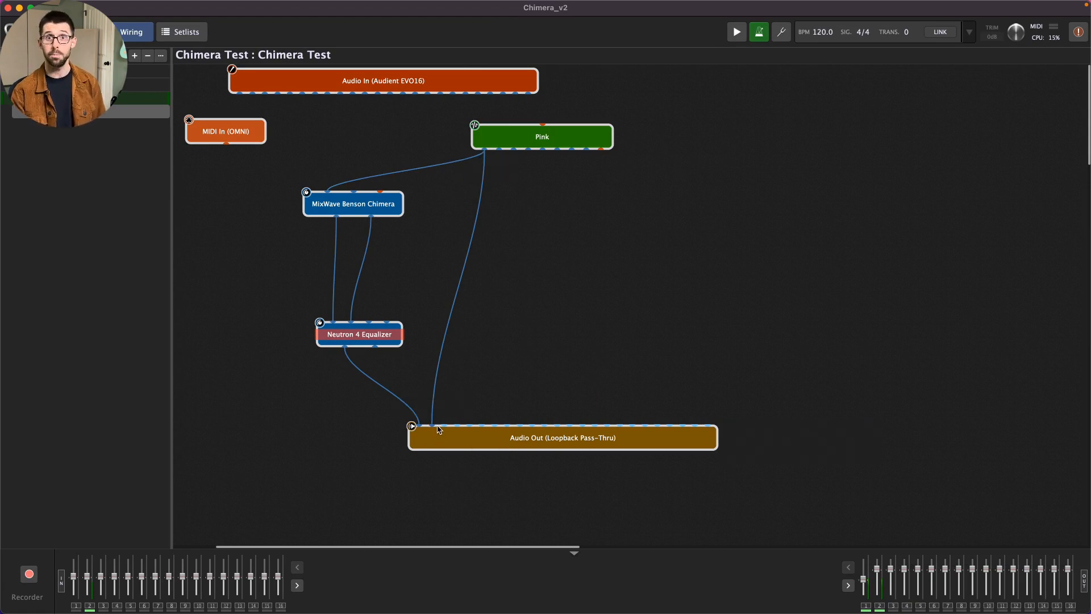
pyautogui.moveTo(538, 337)
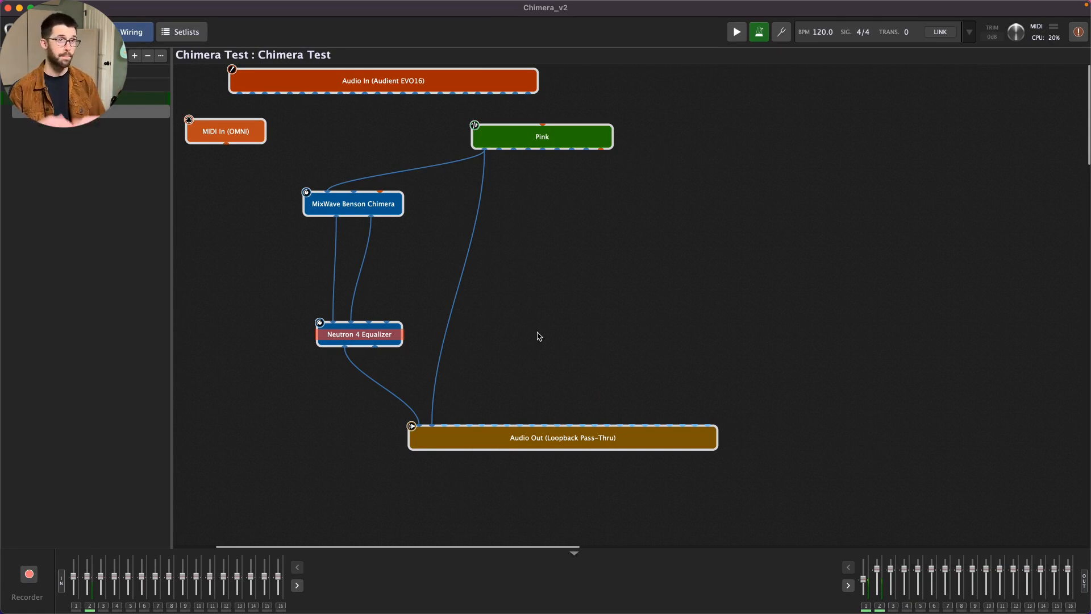
# Reopen the MixWave Benson Chimera editor on its cabinet view beside the Loopback Pass-Thru traces.
pyautogui.doubleClick(352, 204)
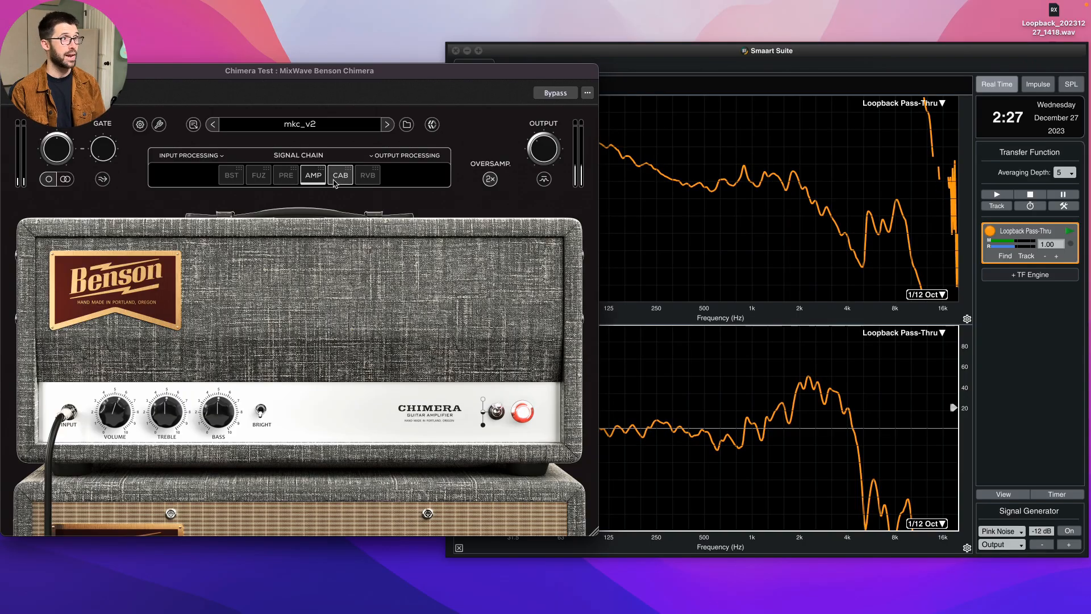
pyautogui.click(340, 175)
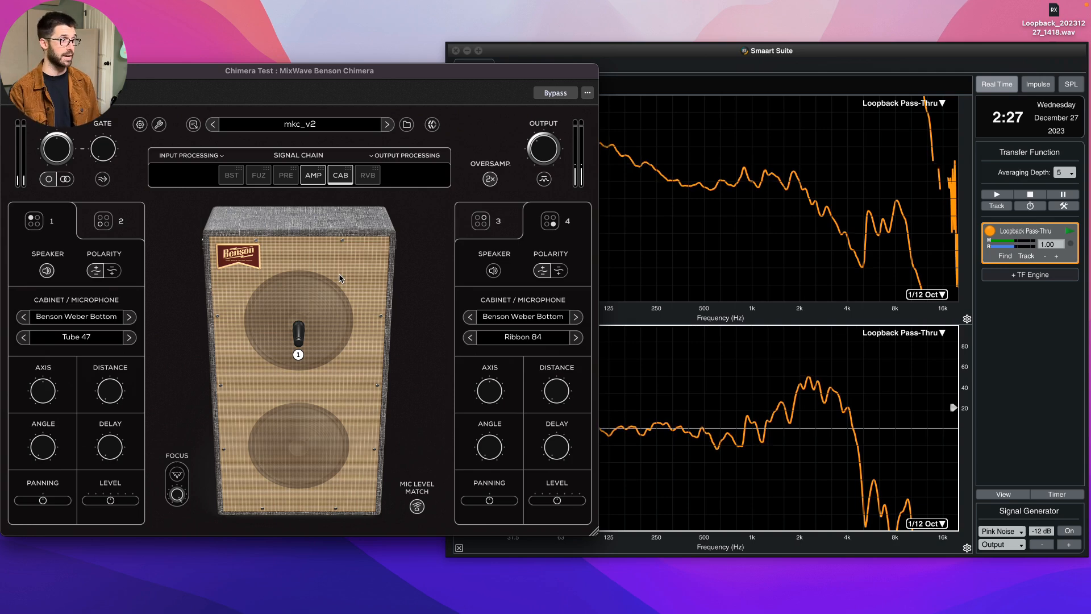
pyautogui.moveTo(298, 345)
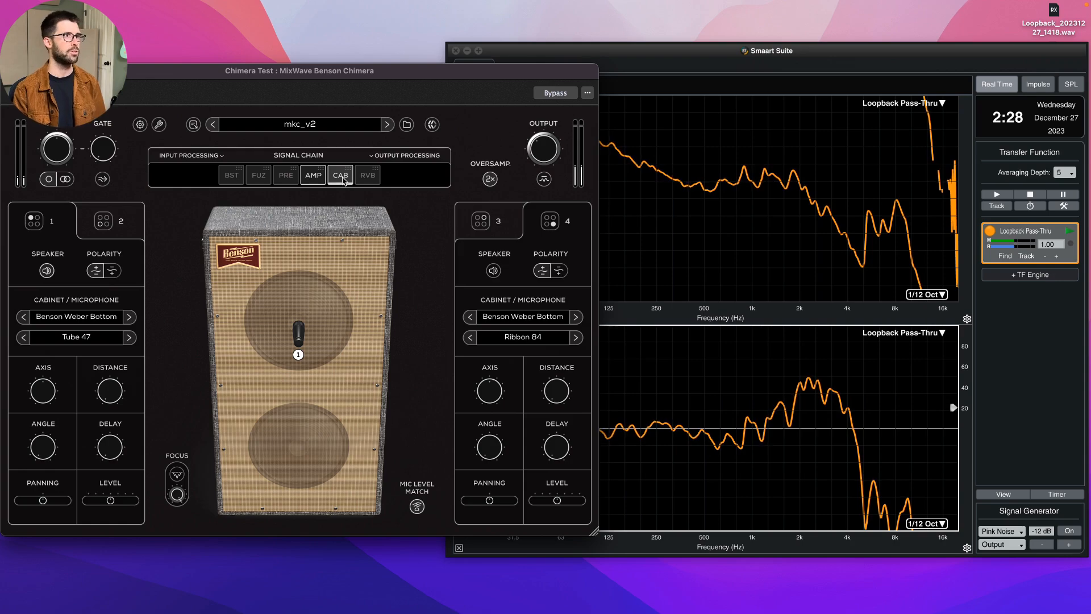
# Bypass the cabinet stage and capture the amp-only response as reference trace Loopback Pass-Thru-1.
pyautogui.click(313, 175)
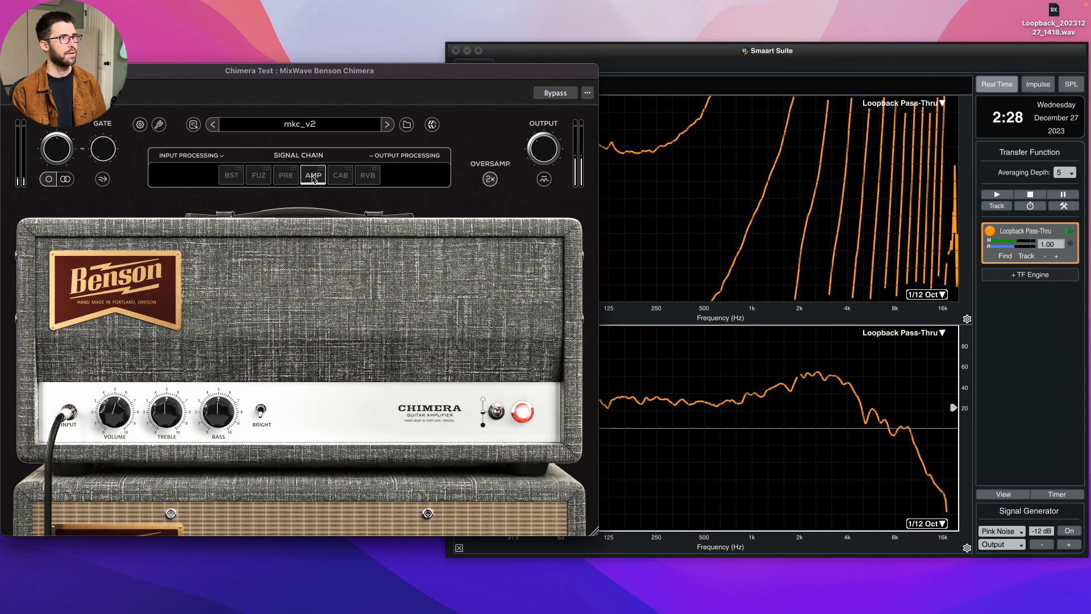
pyautogui.click(340, 175)
pyautogui.write('0.21')
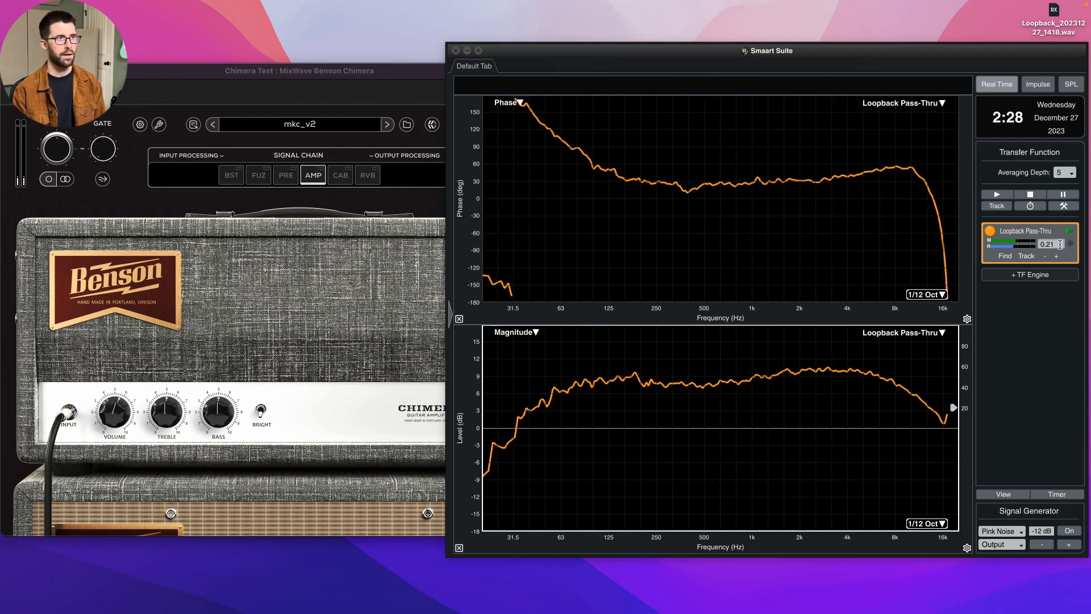
pyautogui.moveTo(853, 401)
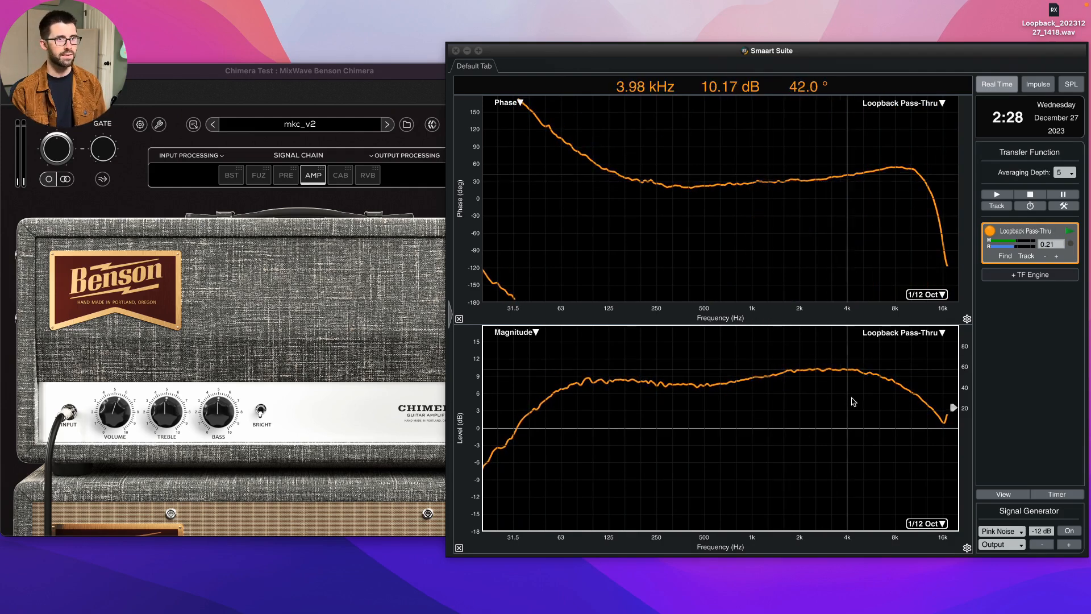
pyautogui.click(166, 410)
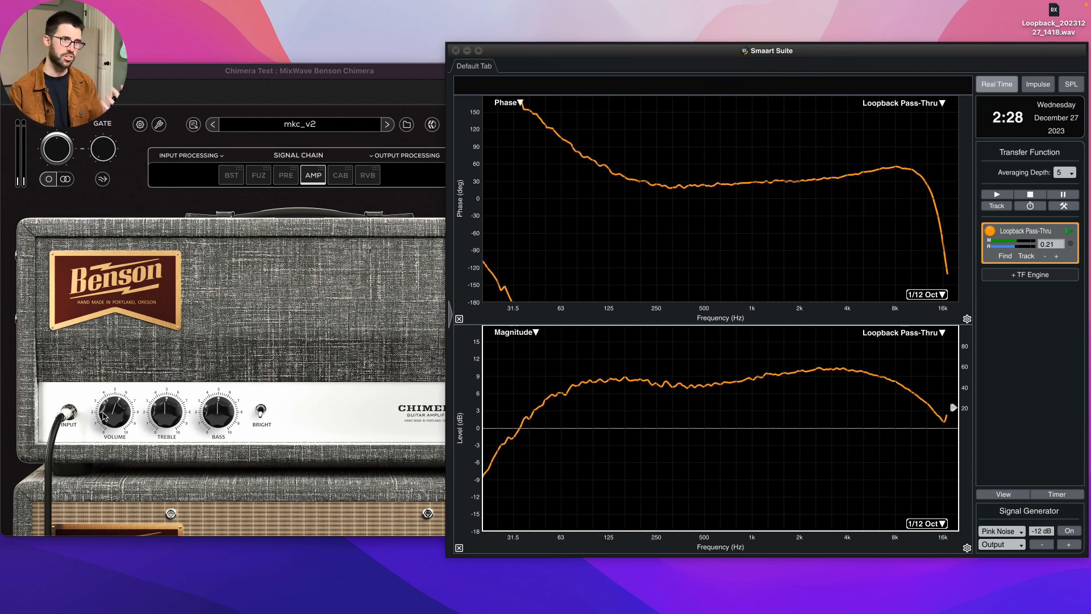
pyautogui.moveTo(701, 409)
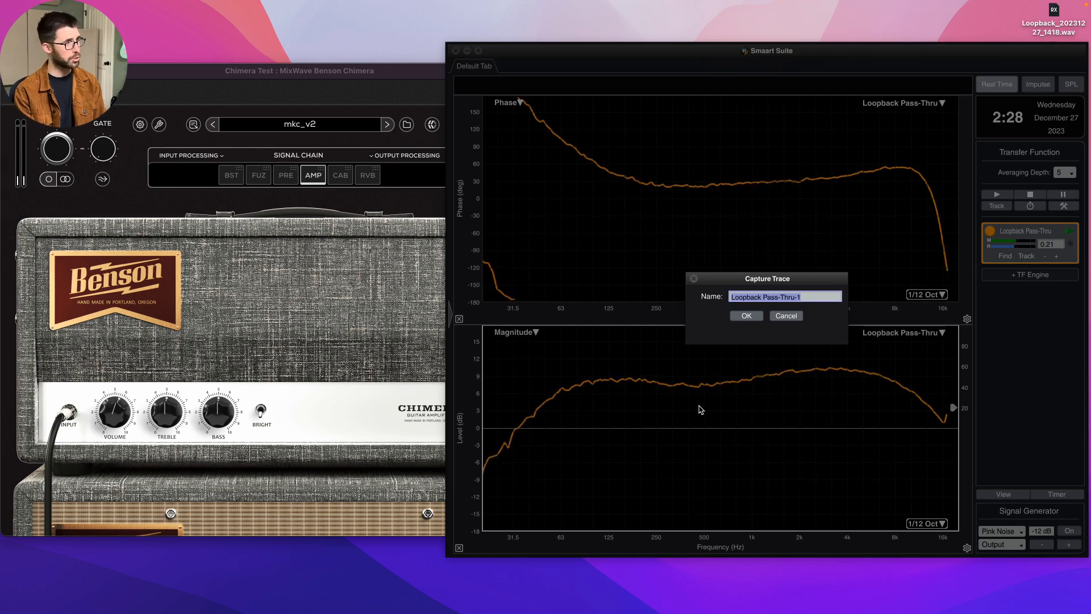
pyautogui.click(745, 315)
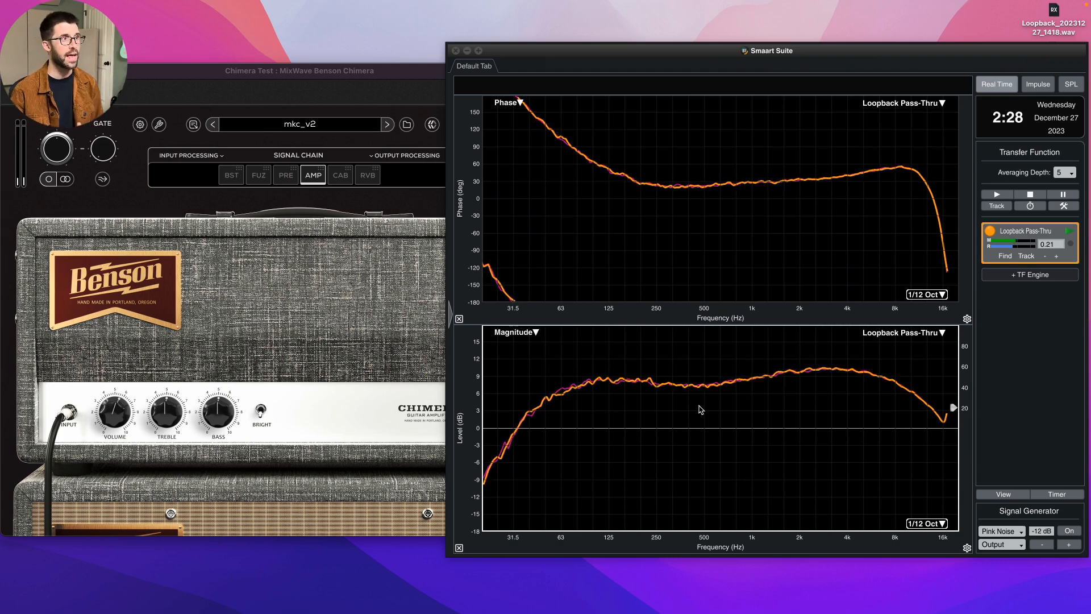
pyautogui.click(340, 175)
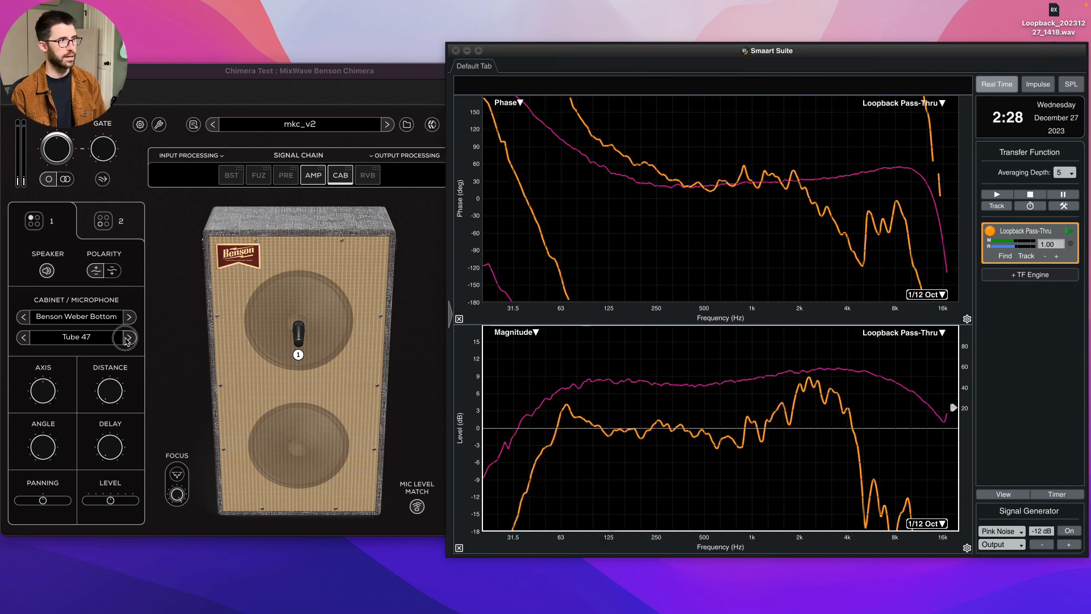
# Step mic 1 past Tube 251, then switch it to Ribbon 122 and Dynamic 57, watching the magnitude trace.
pyautogui.click(129, 337)
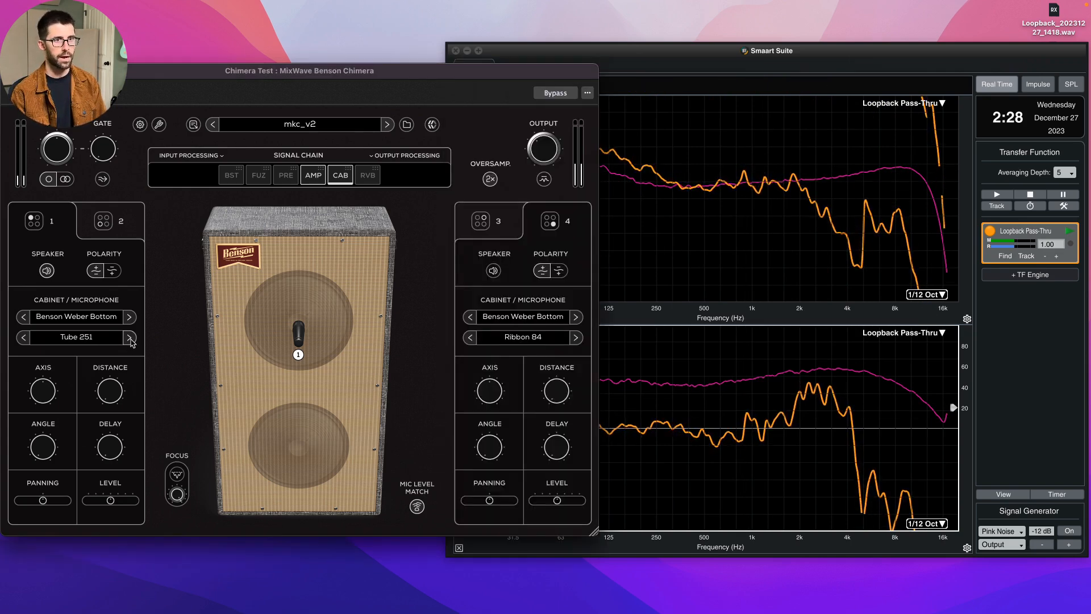
pyautogui.click(129, 337)
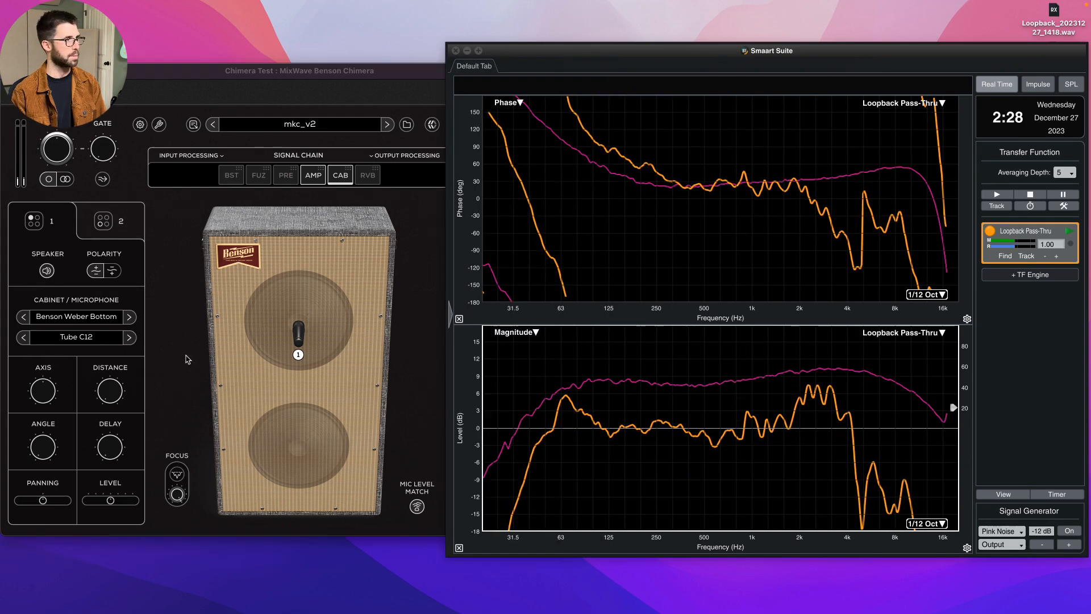
pyautogui.click(76, 337)
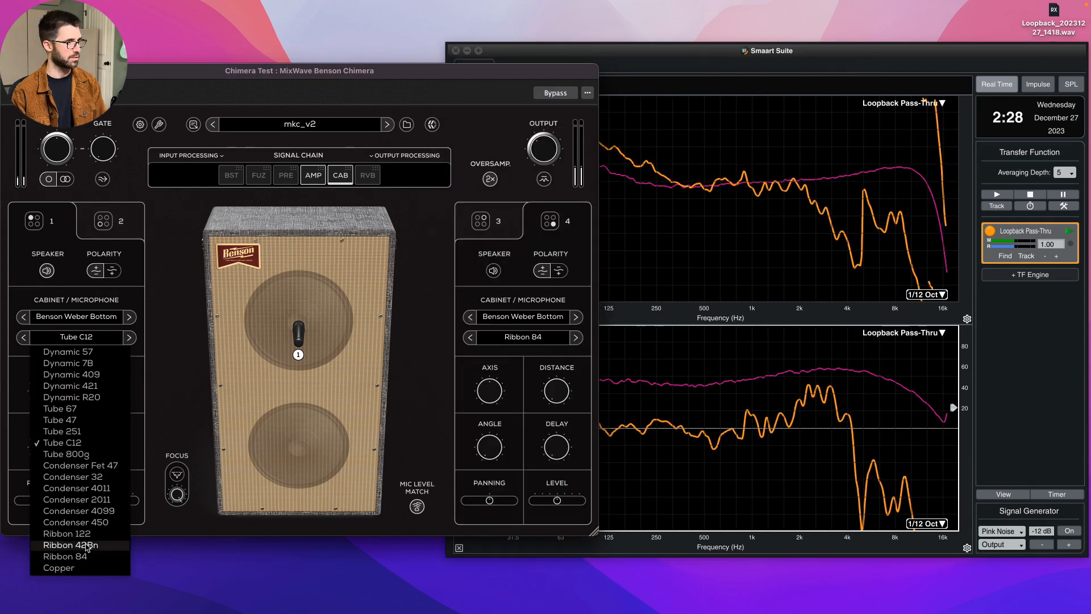
pyautogui.click(66, 533)
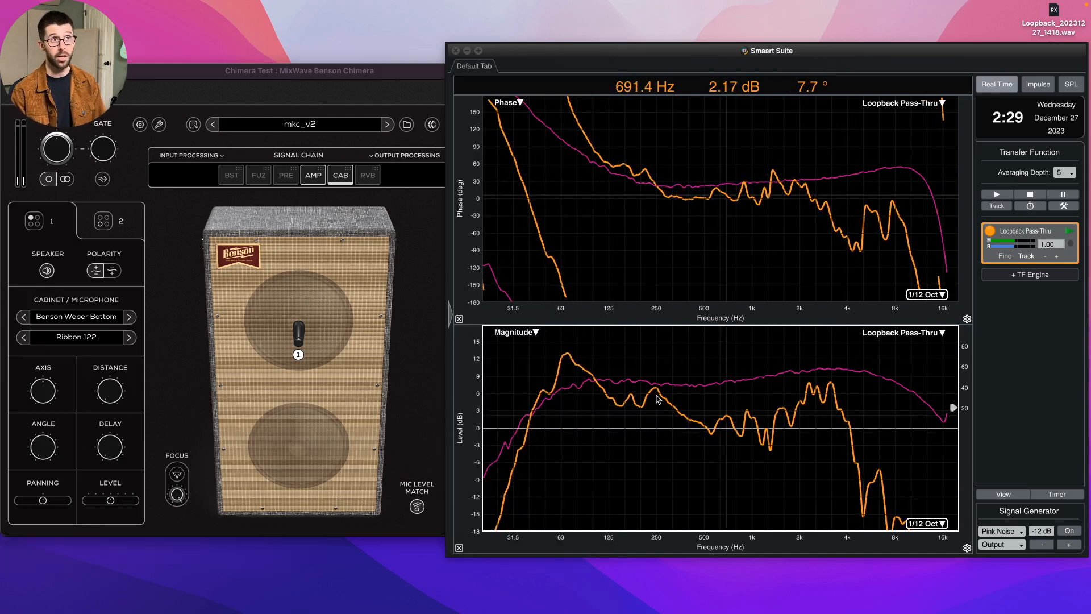
pyautogui.moveTo(569, 382)
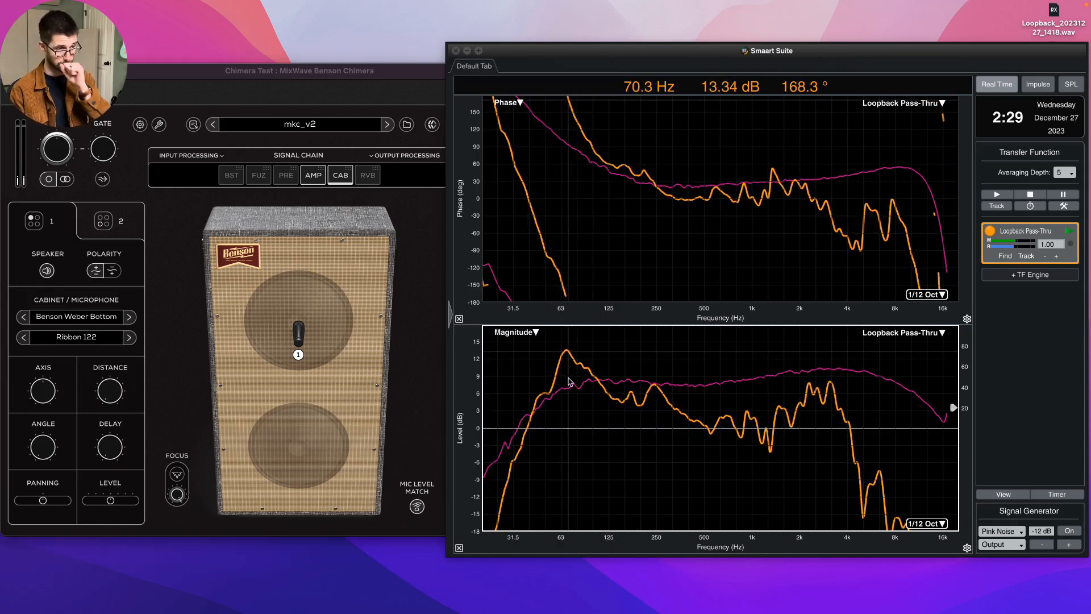
pyautogui.click(75, 336)
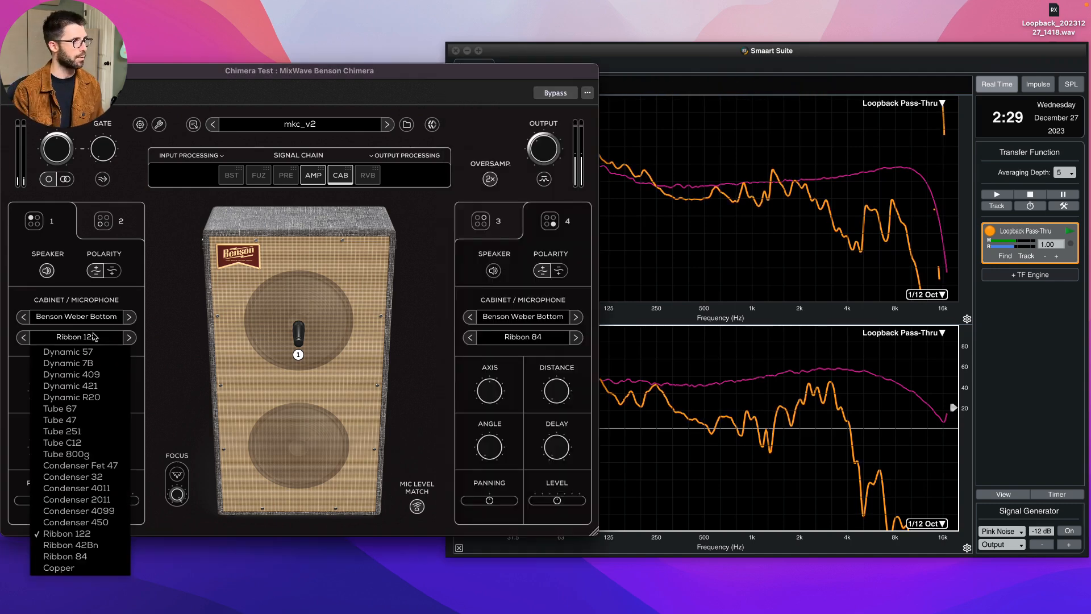
pyautogui.click(67, 351)
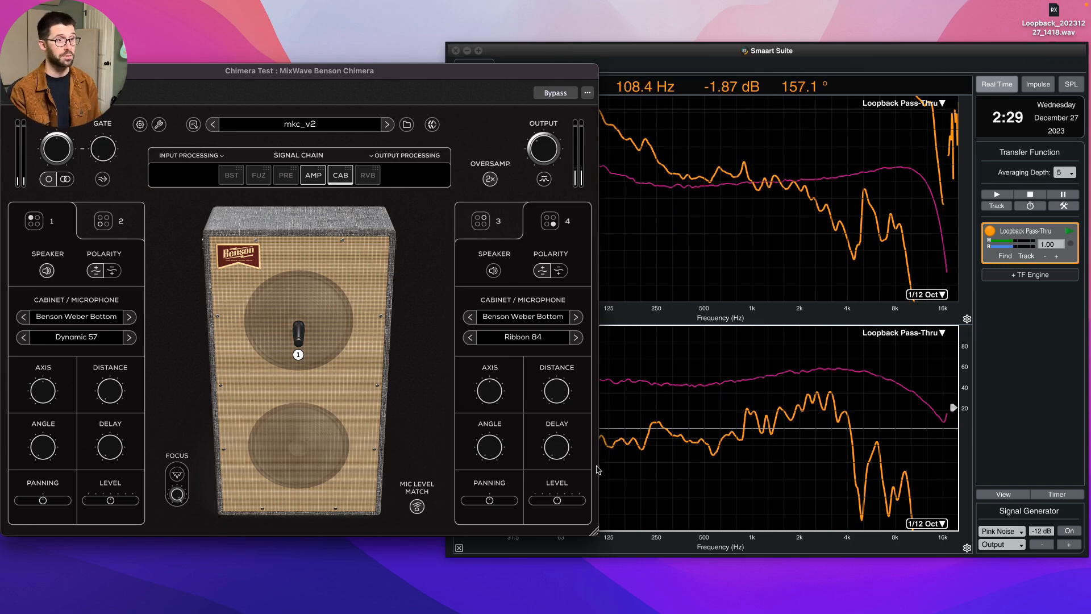
pyautogui.moveTo(411, 348)
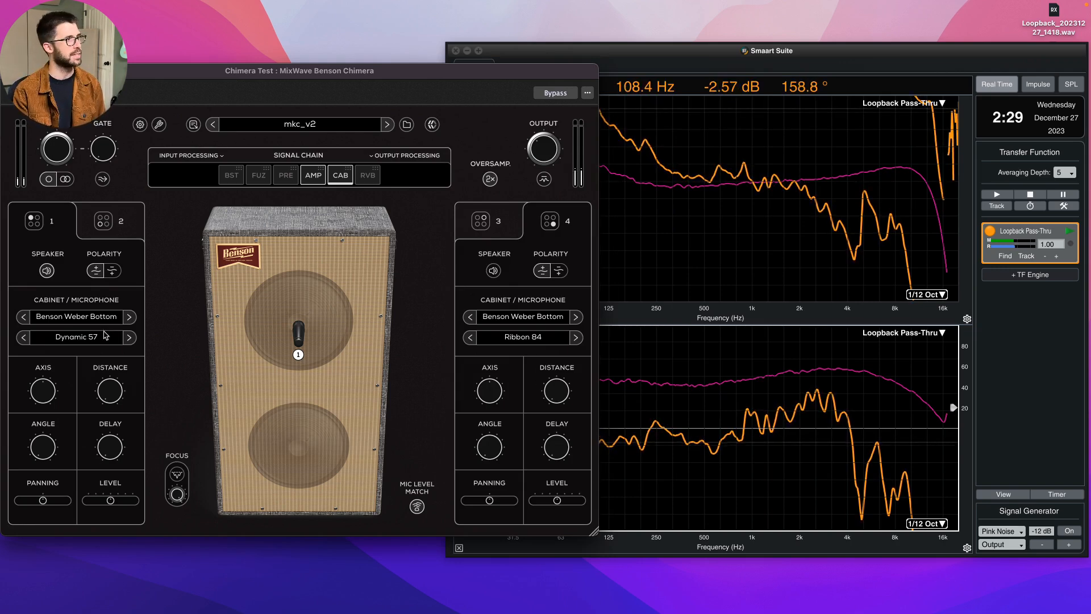
# Keep Dynamic 57 briefly, then return mic 1 to the Tube 47 model and compare its response.
pyautogui.click(75, 336)
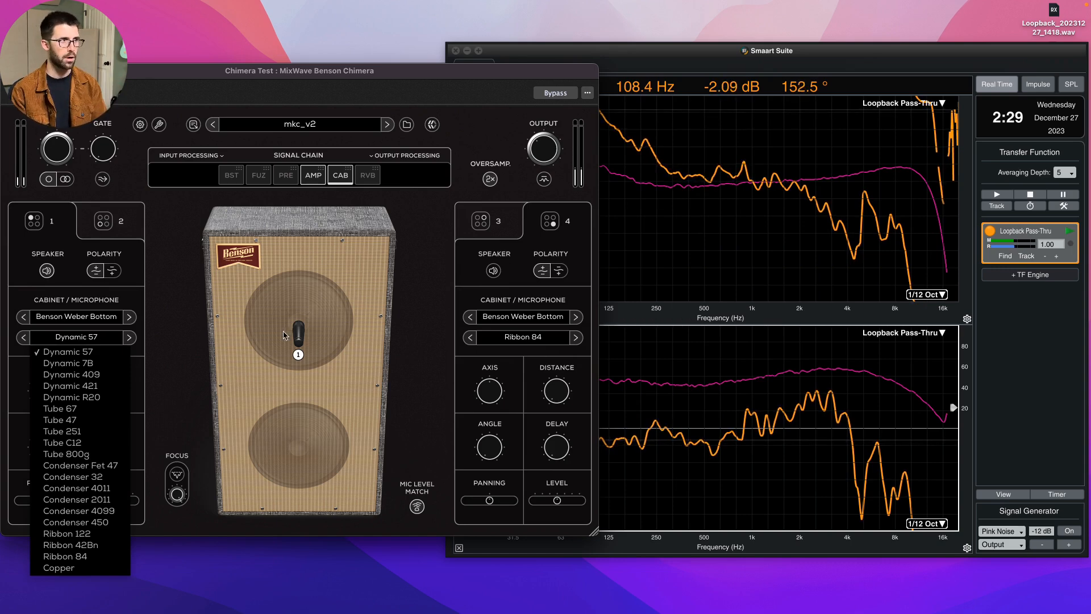
pyautogui.click(65, 351)
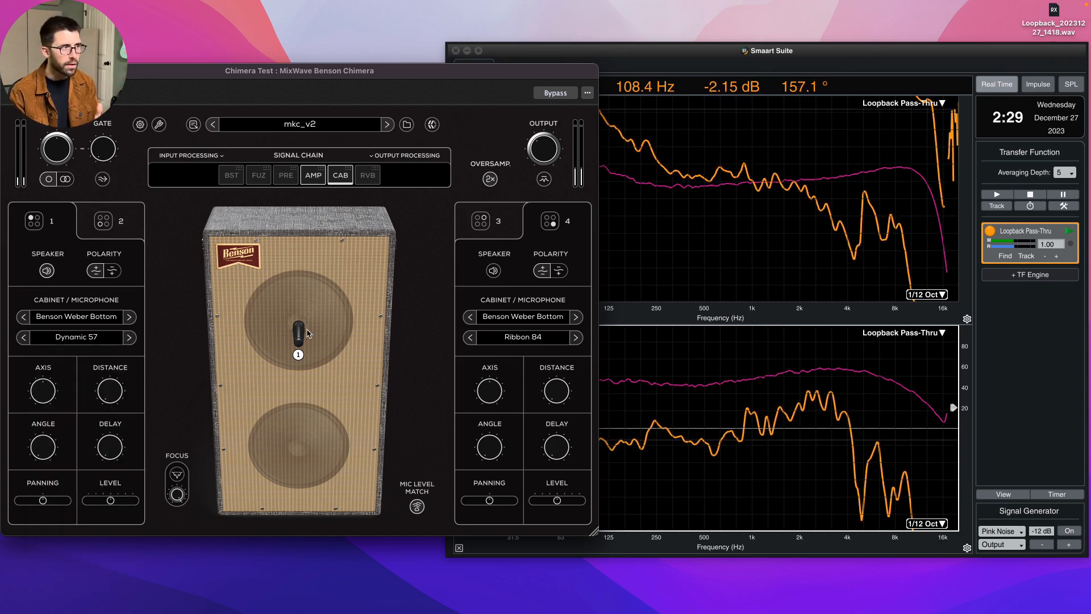
pyautogui.click(73, 337)
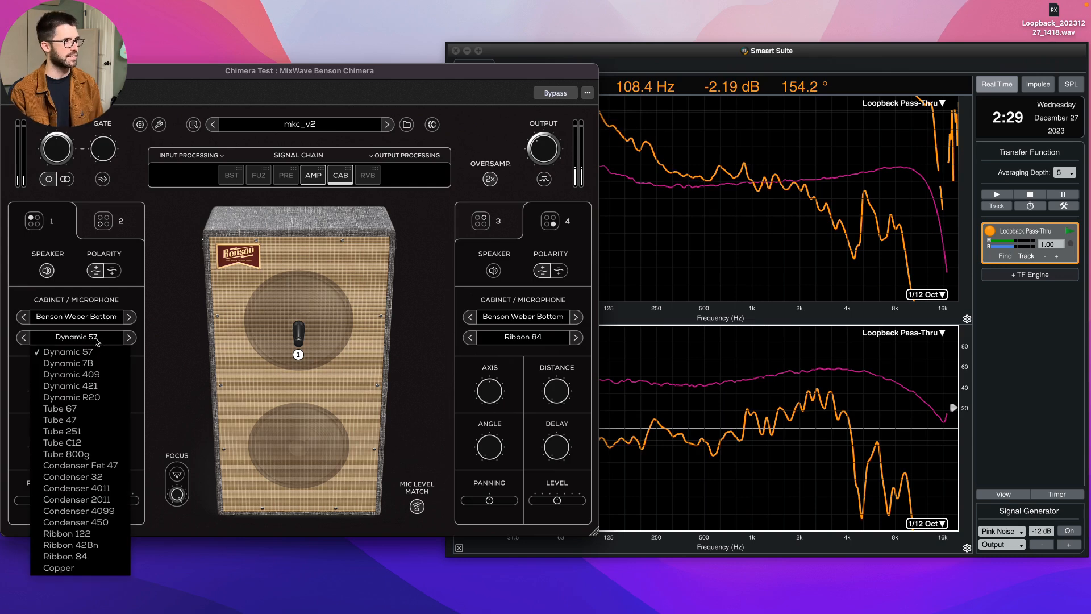
pyautogui.click(59, 419)
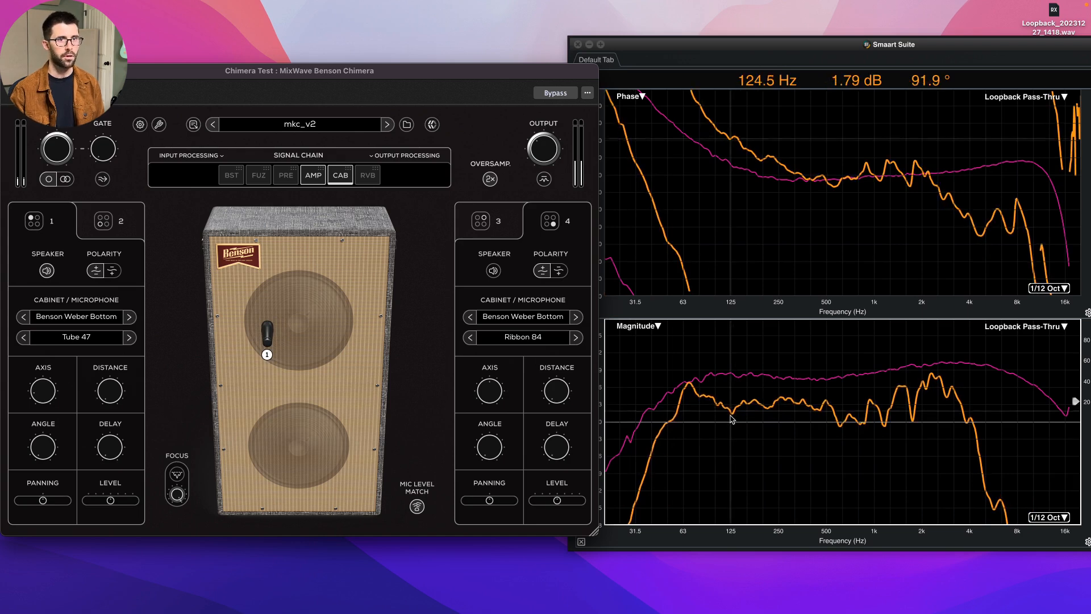
pyautogui.moveTo(939, 407)
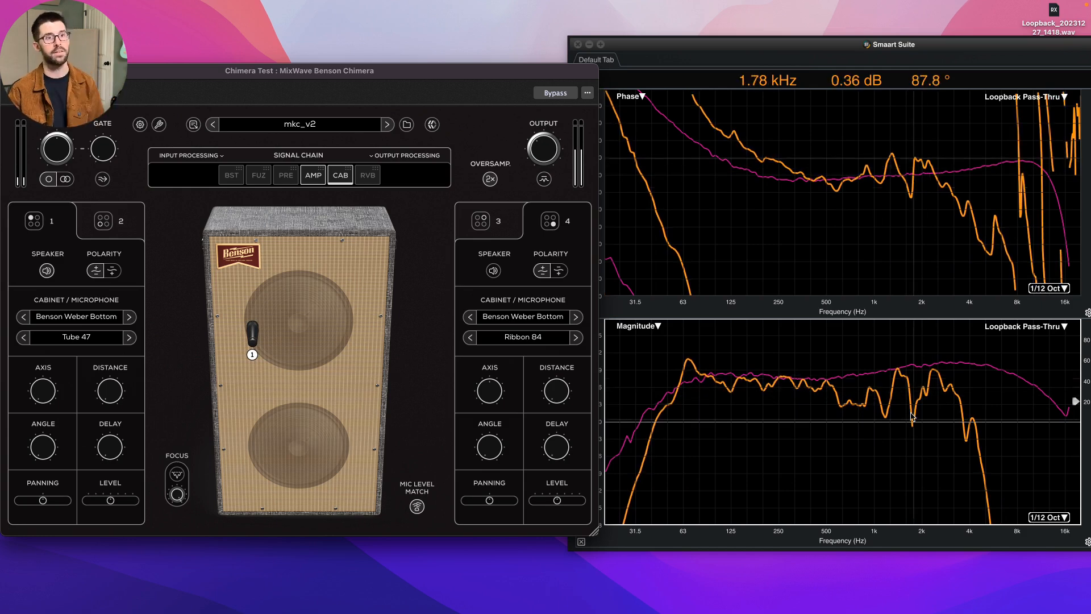
pyautogui.moveTo(954, 402)
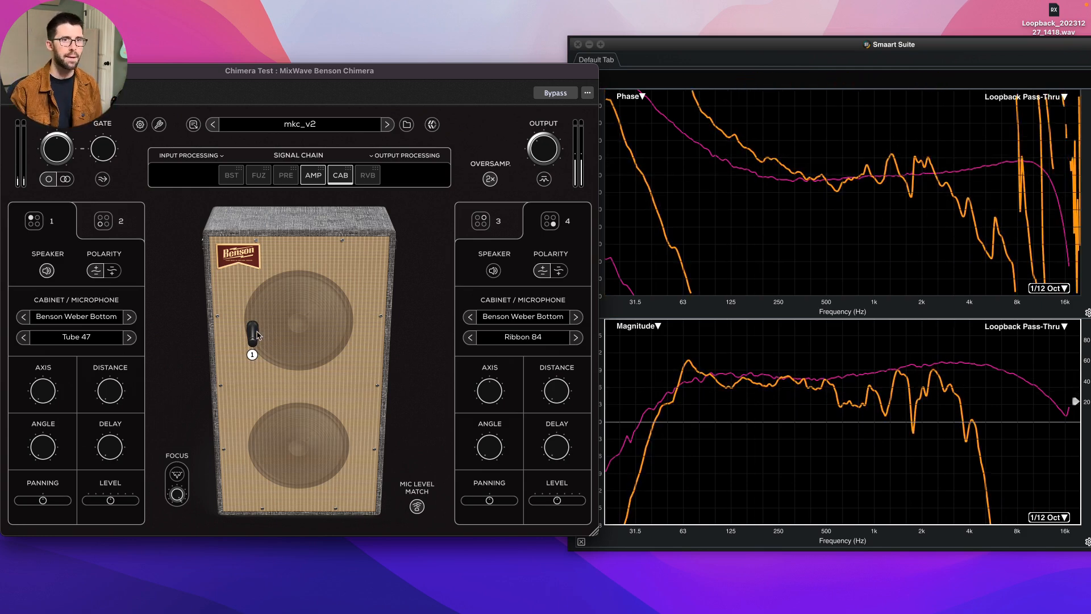
pyautogui.moveTo(933, 437)
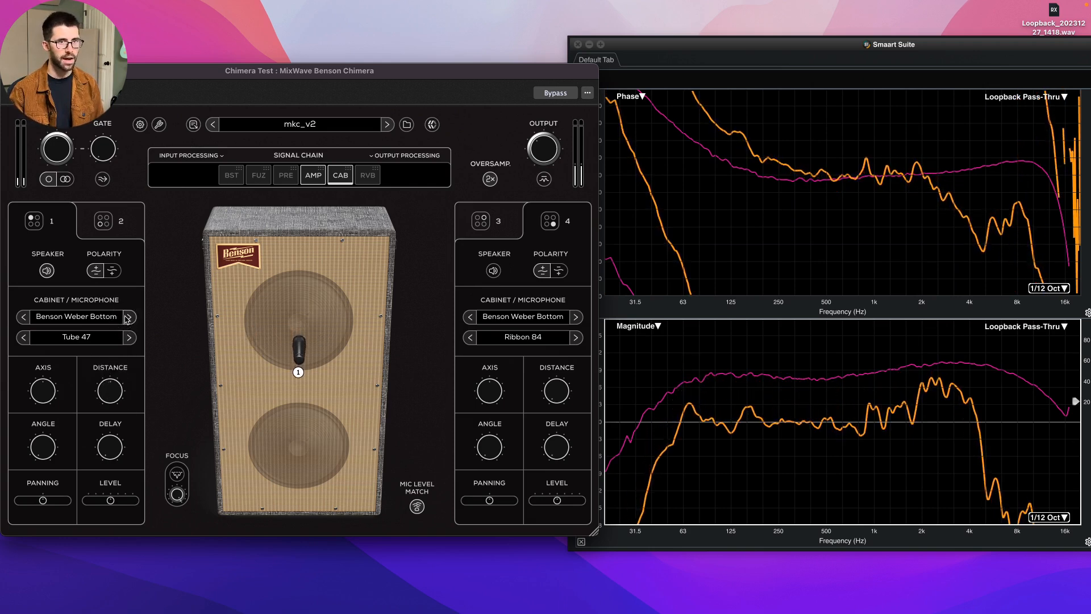
pyautogui.moveTo(750, 432)
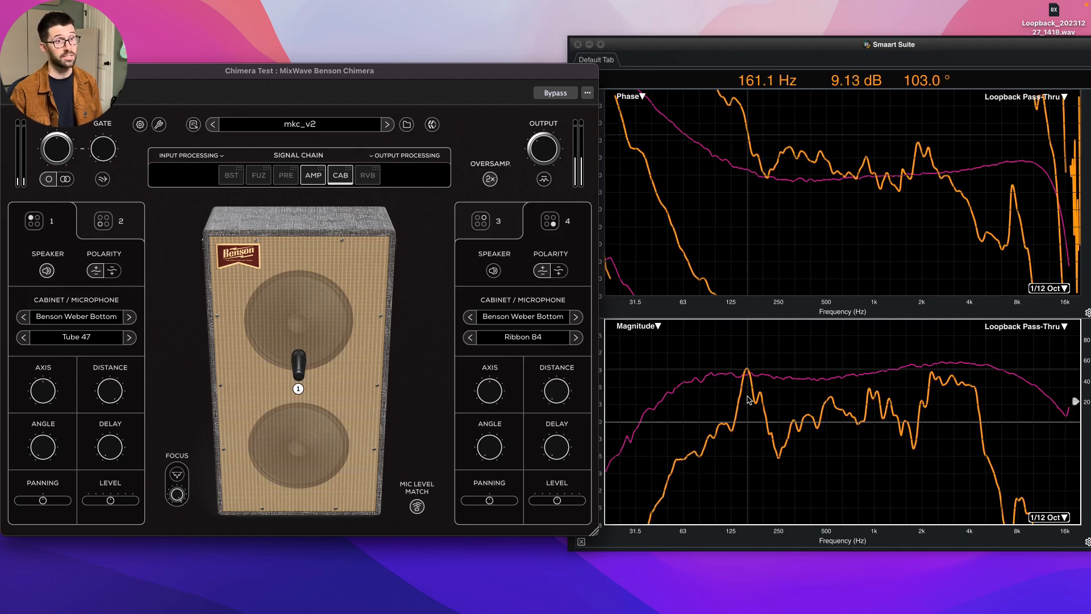
pyautogui.moveTo(948, 405)
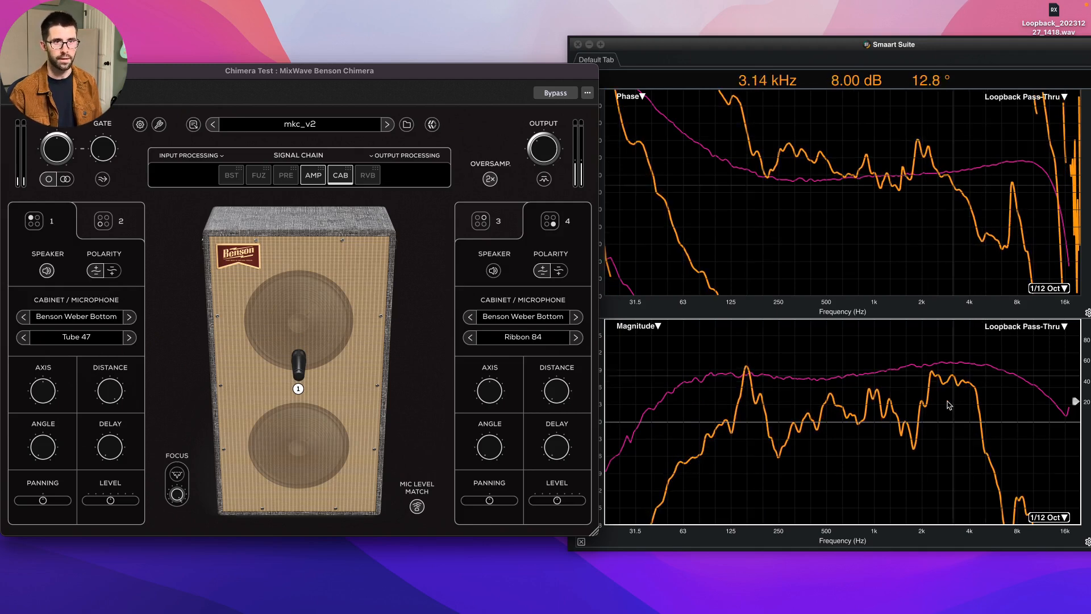
pyautogui.moveTo(938, 402)
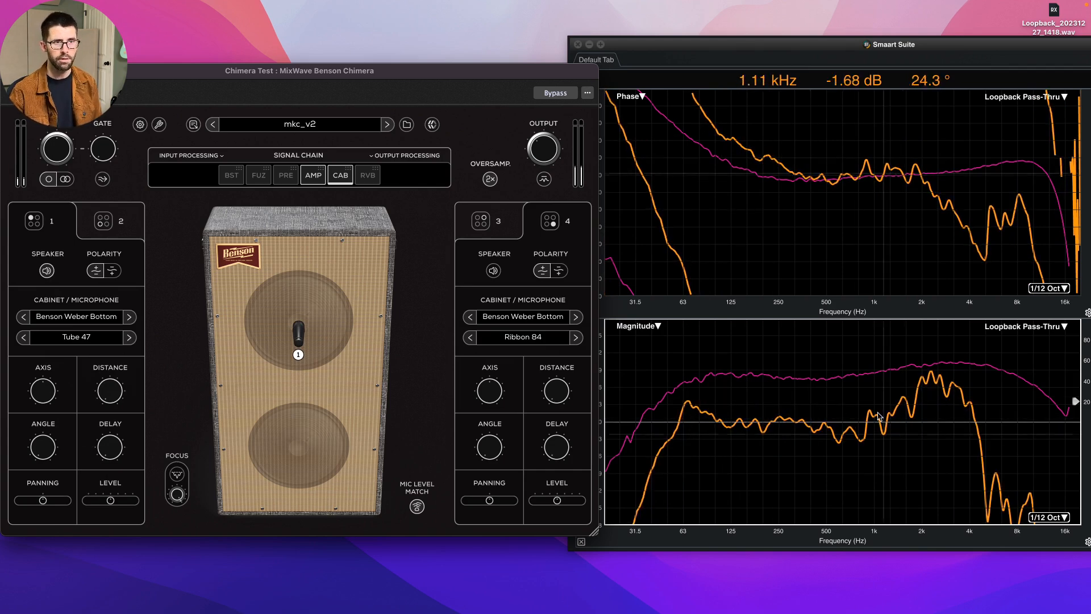
pyautogui.moveTo(989, 412)
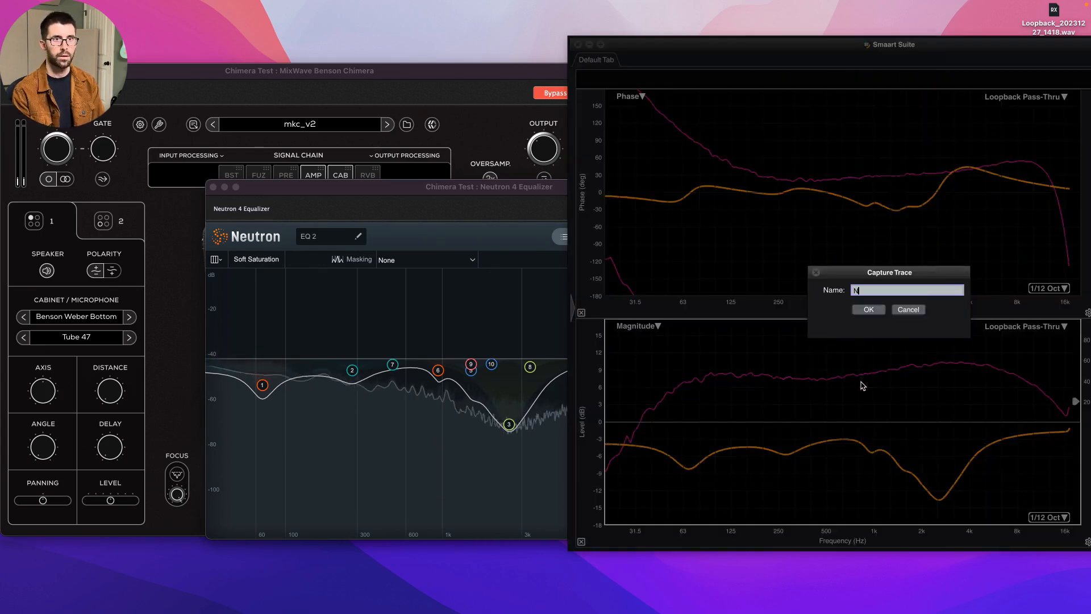
# Capture a trace named Neutron, then capture a second one named Post All Processing.
pyautogui.write('Neutron')
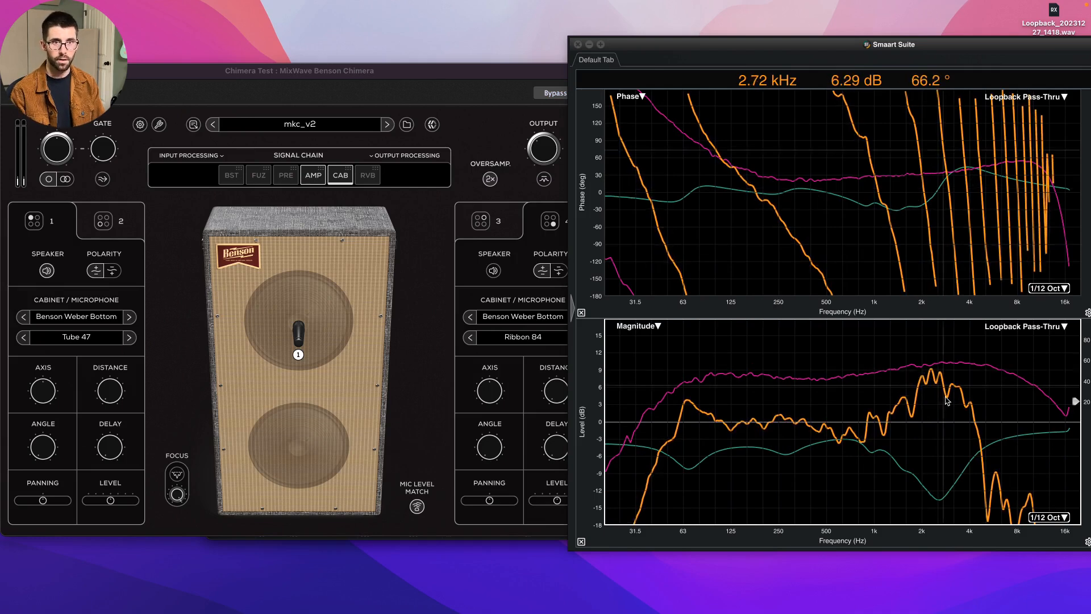
pyautogui.moveTo(686, 417)
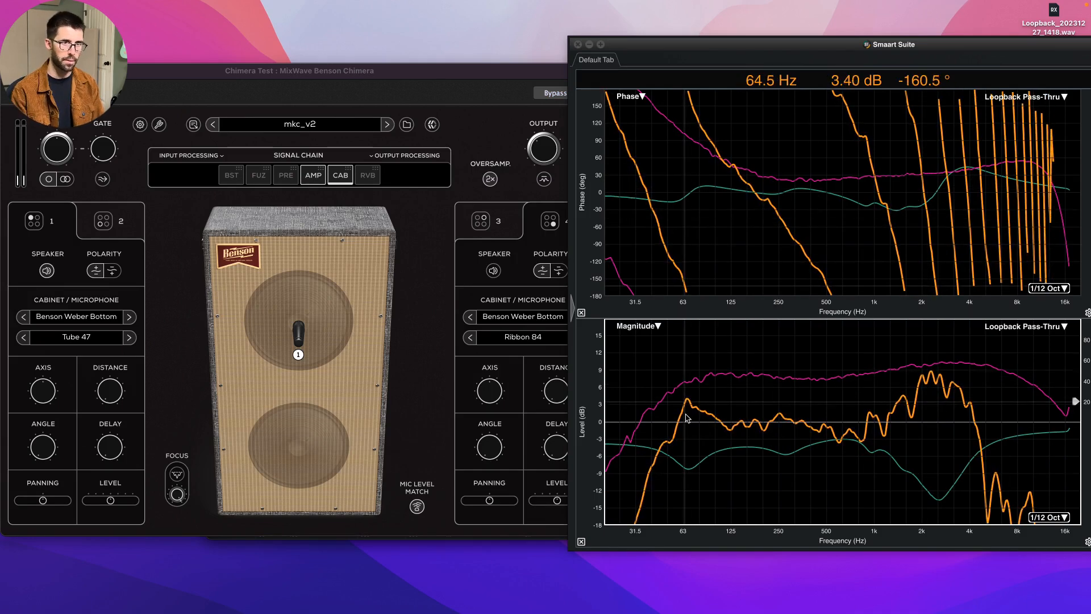
pyautogui.moveTo(1033, 506)
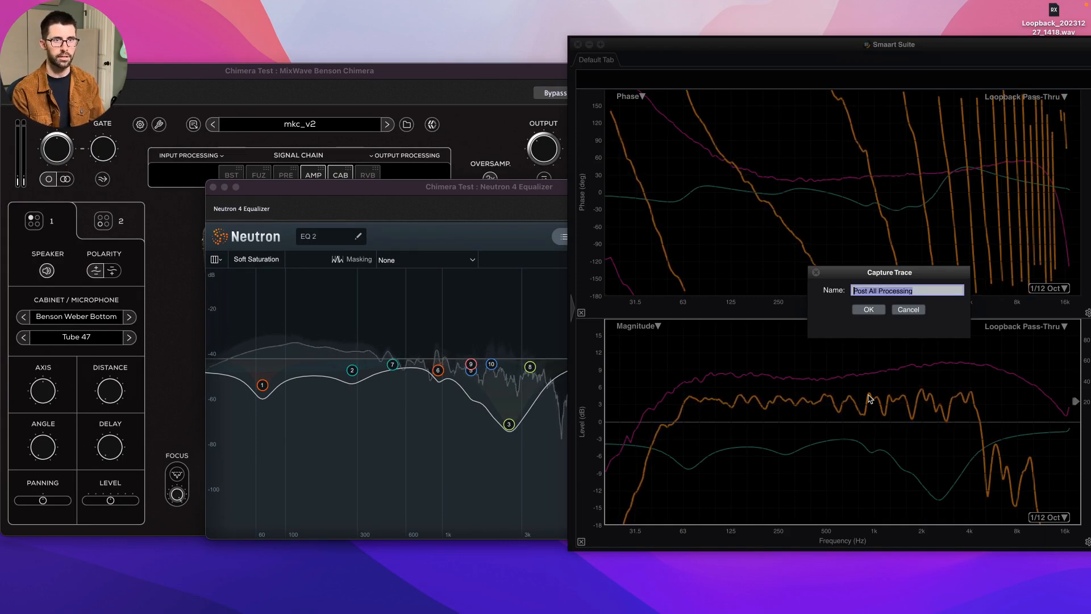
pyautogui.click(866, 309)
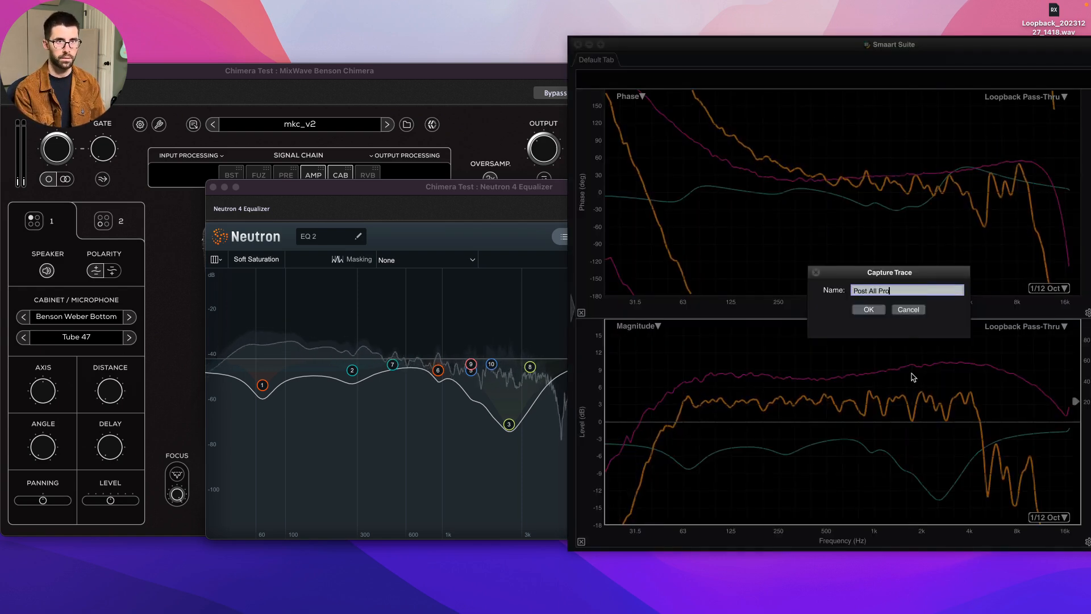
pyautogui.click(868, 310)
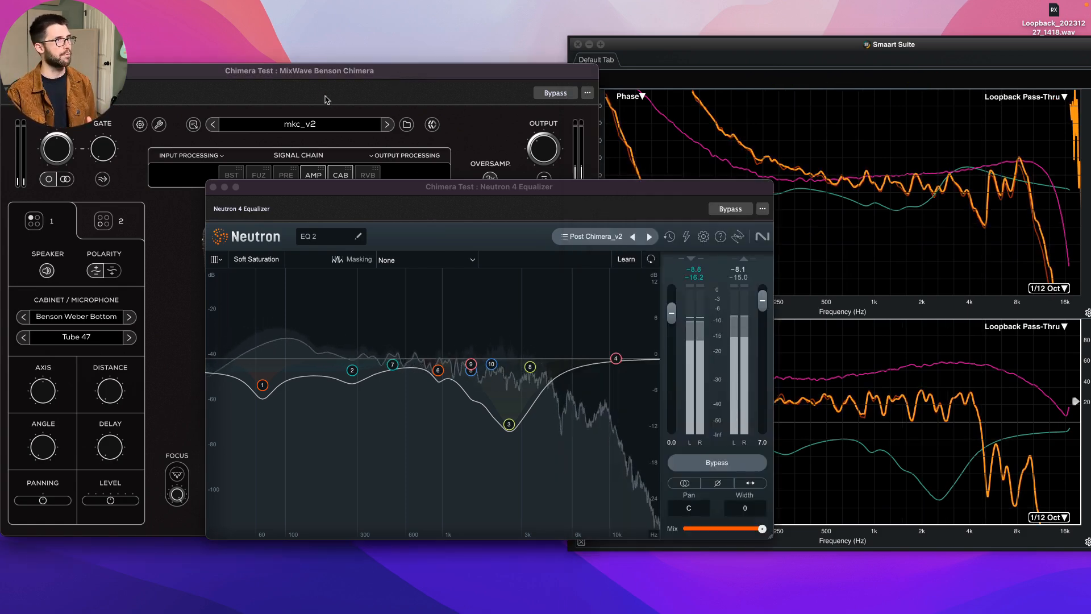
# Bring the Chimera forward and view its Tall Bird reverb stage.
pyautogui.click(340, 175)
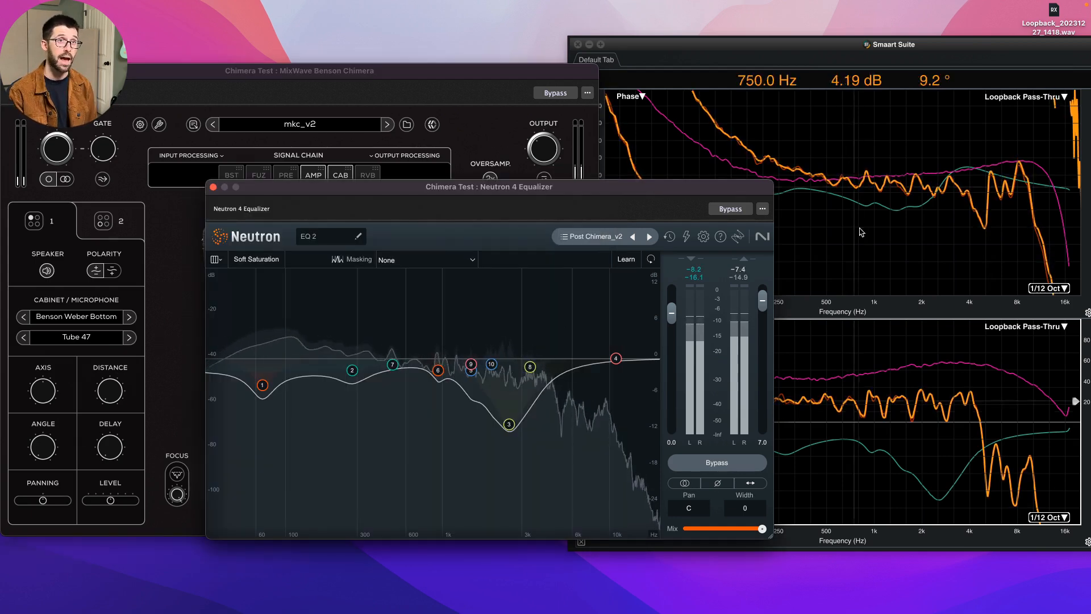
pyautogui.click(340, 175)
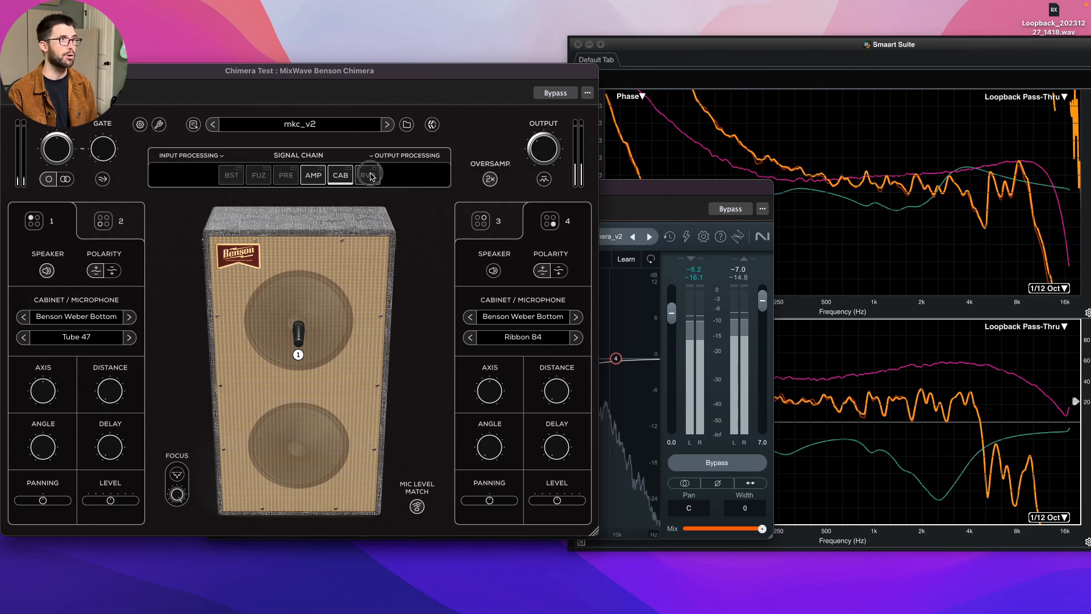
pyautogui.click(367, 175)
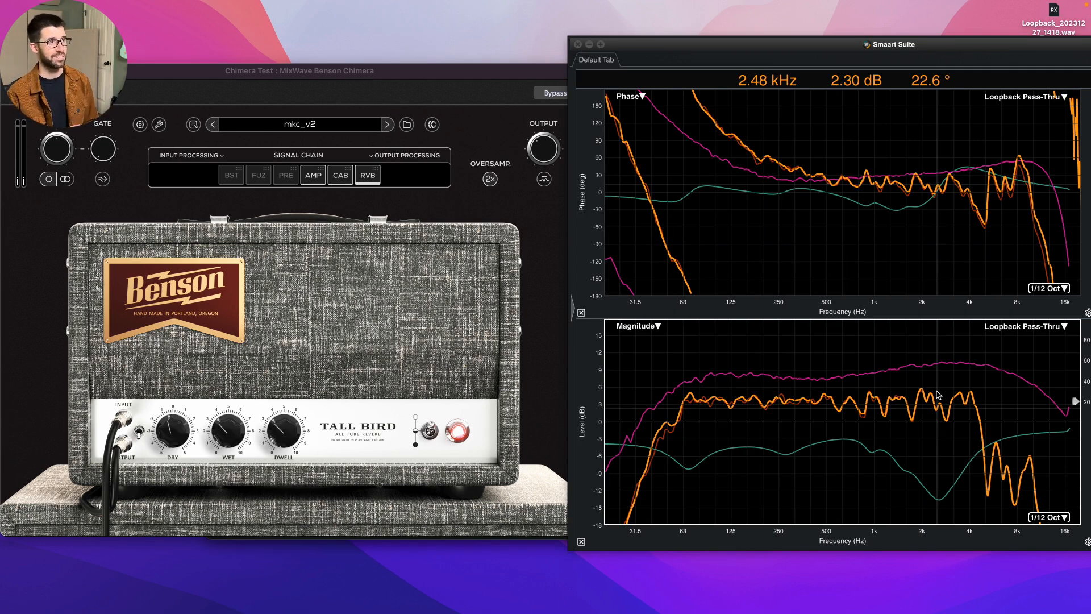
pyautogui.moveTo(676, 266)
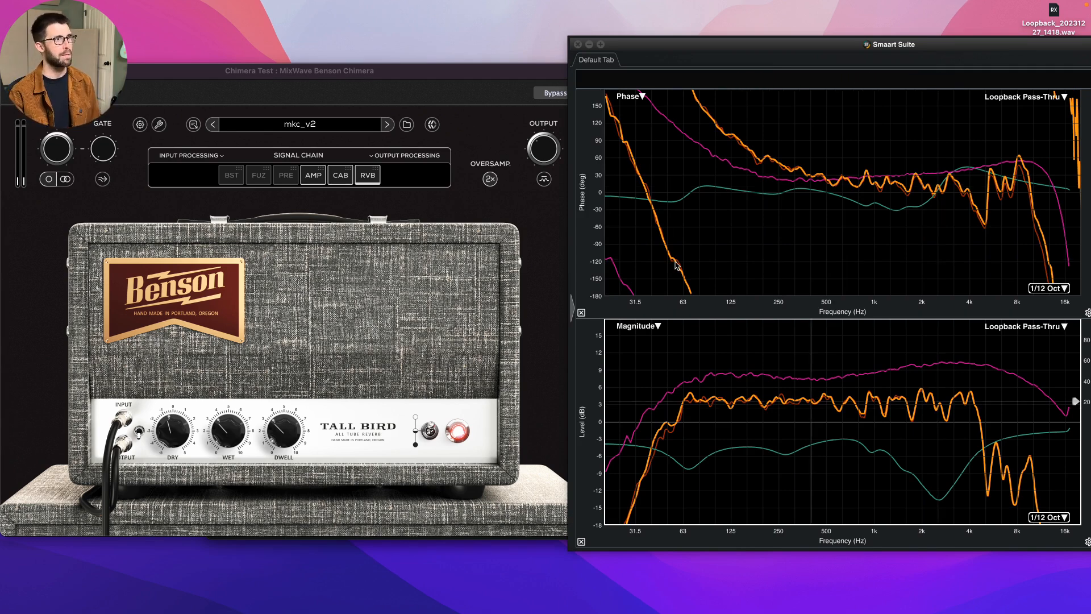
# Step through amp head and cabinet, ending on the amp head's volume, treble and bass controls.
pyautogui.click(312, 175)
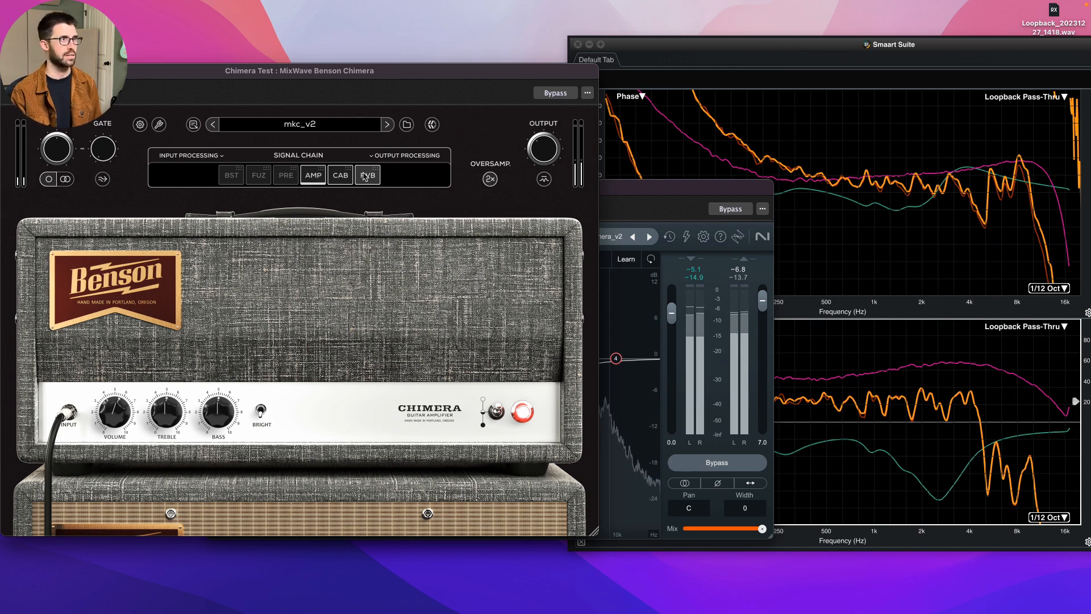
pyautogui.click(340, 175)
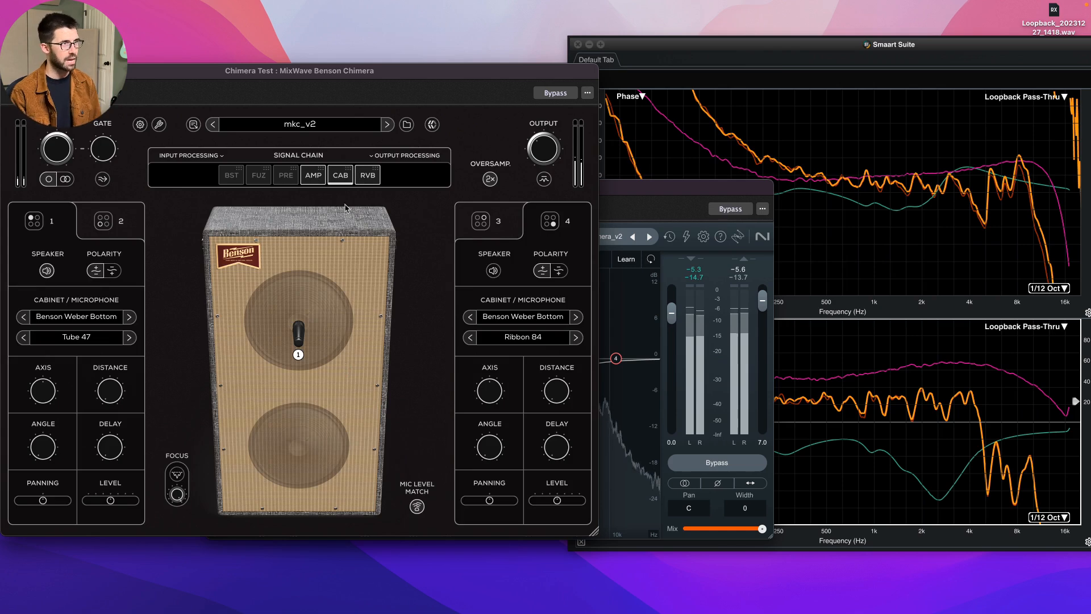
pyautogui.click(313, 175)
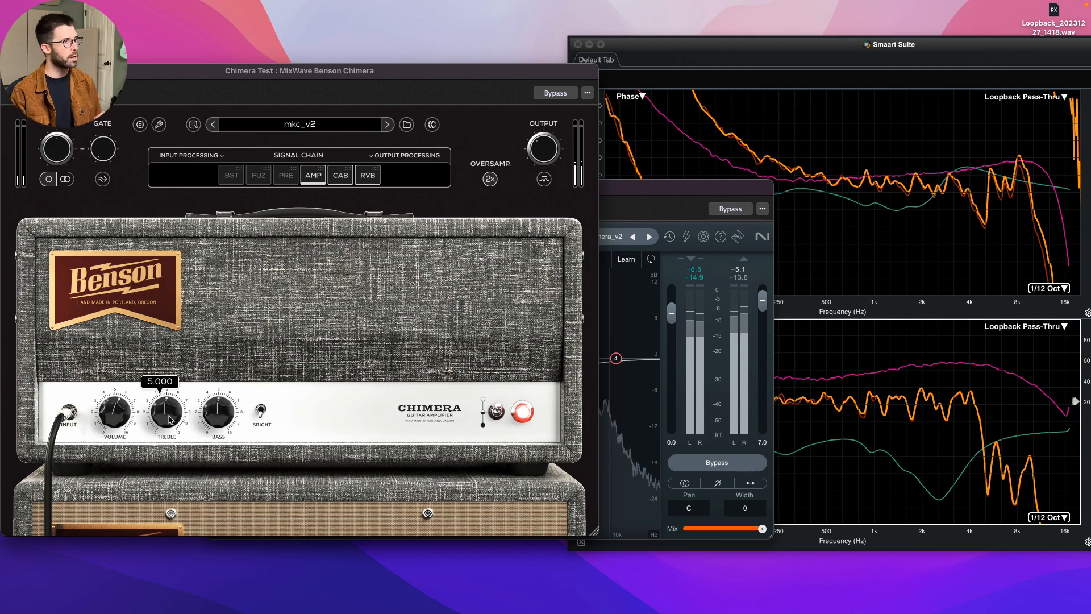